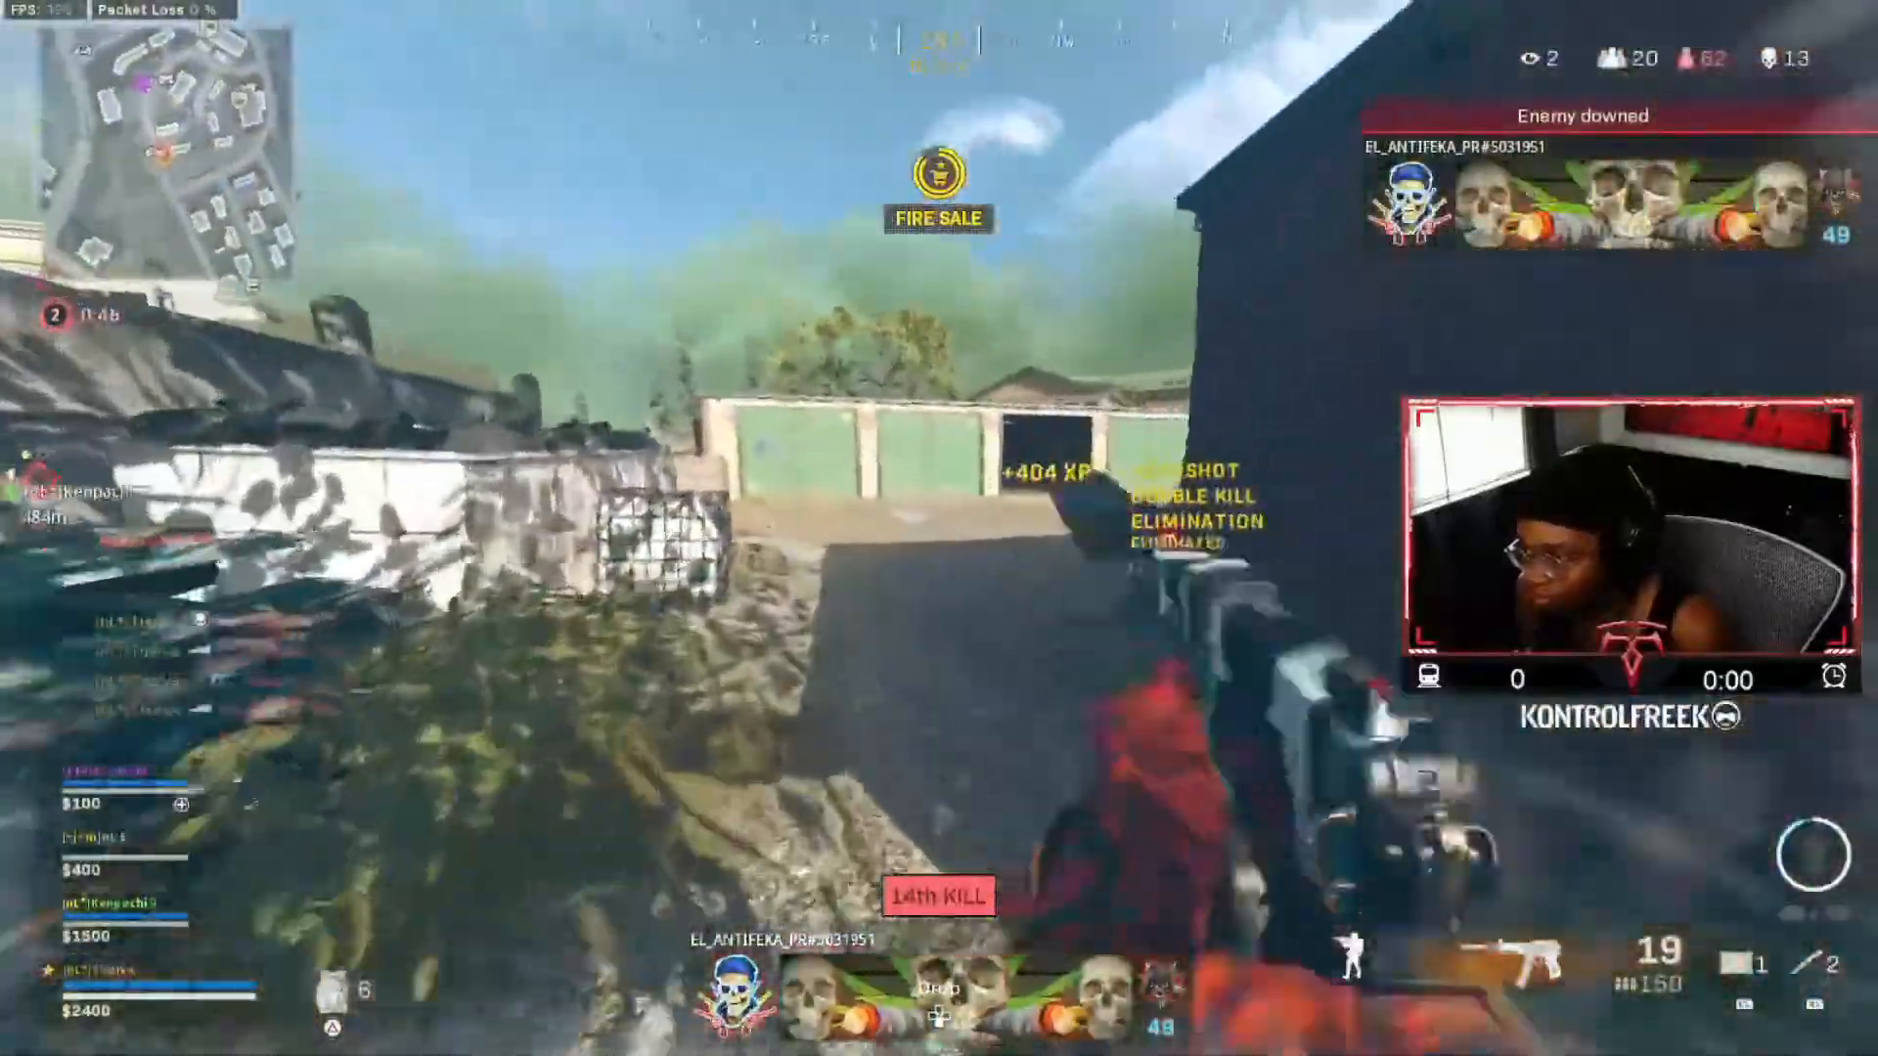
{"action": "mouse_move", "coordinate": [939, 529]}
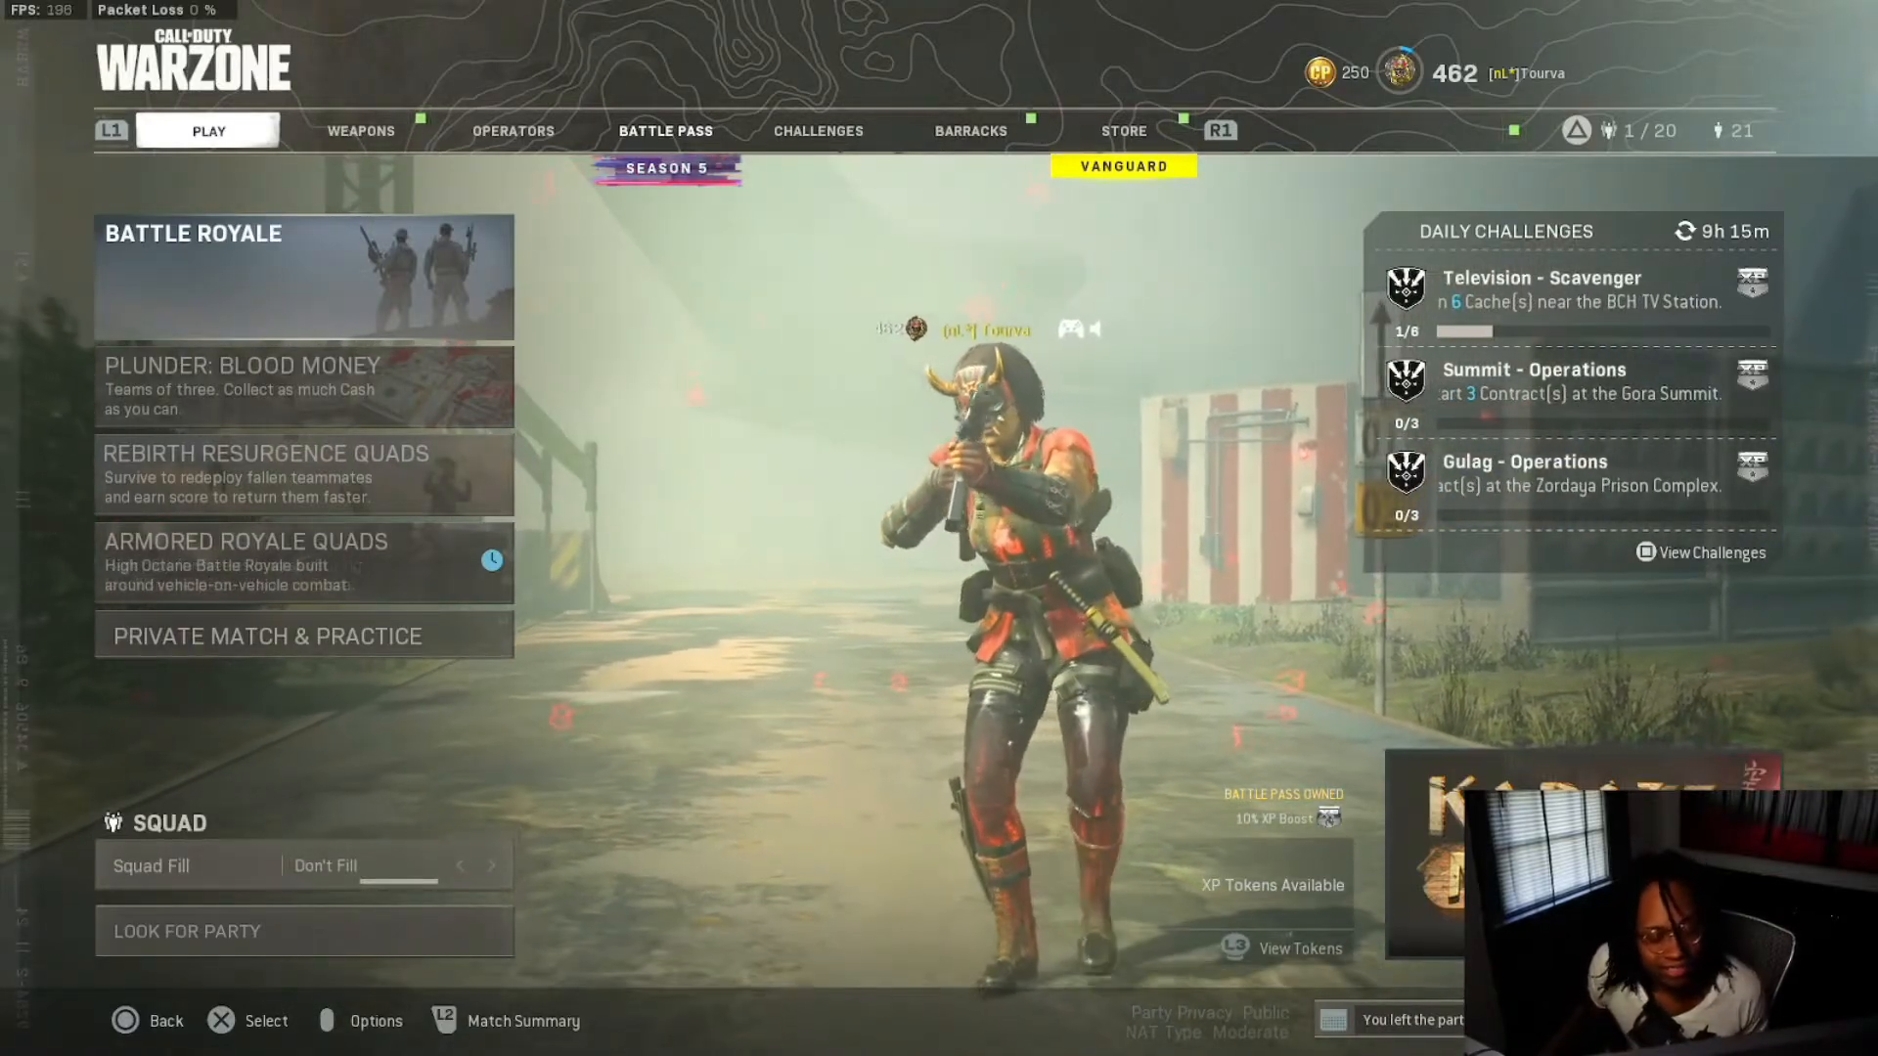
- Bring up the Options menu, glancing at Keyboard & Mouse before returning to General
{"action": "left_click", "coordinate": [360, 131]}
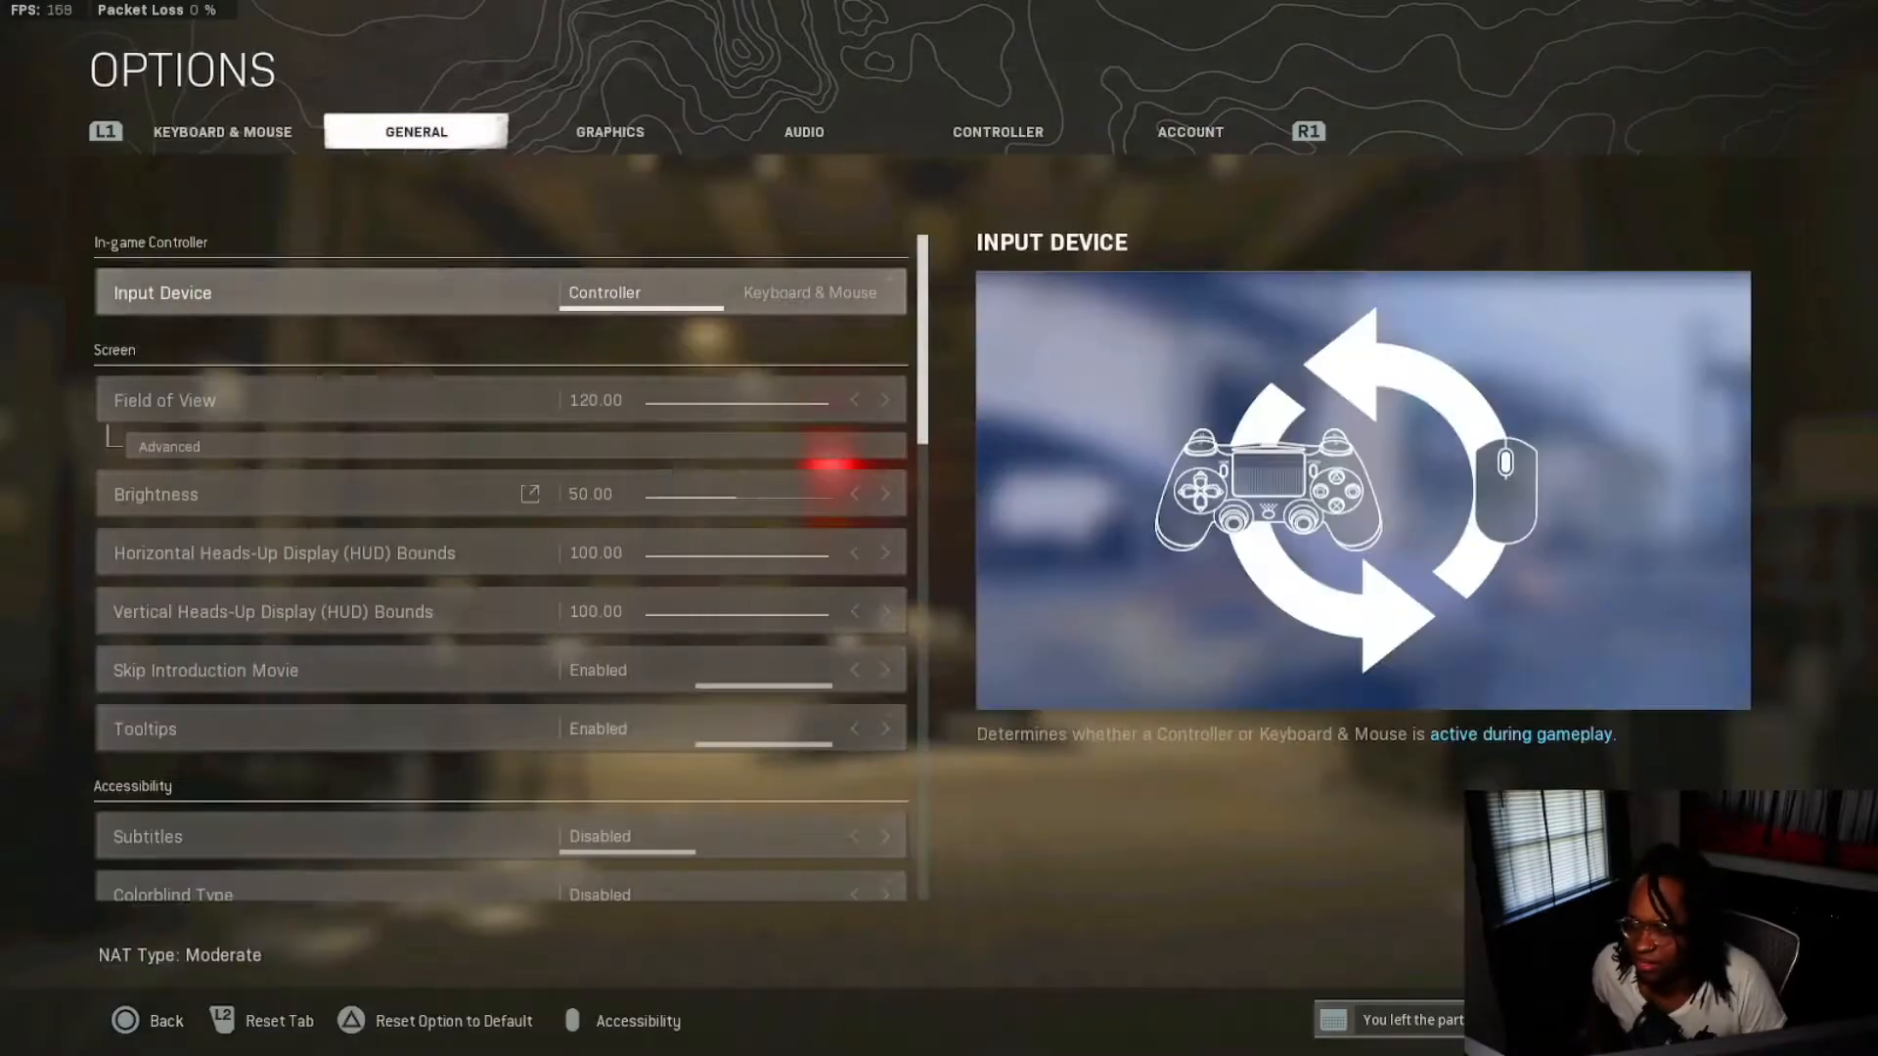
{"action": "left_click", "coordinate": [221, 131]}
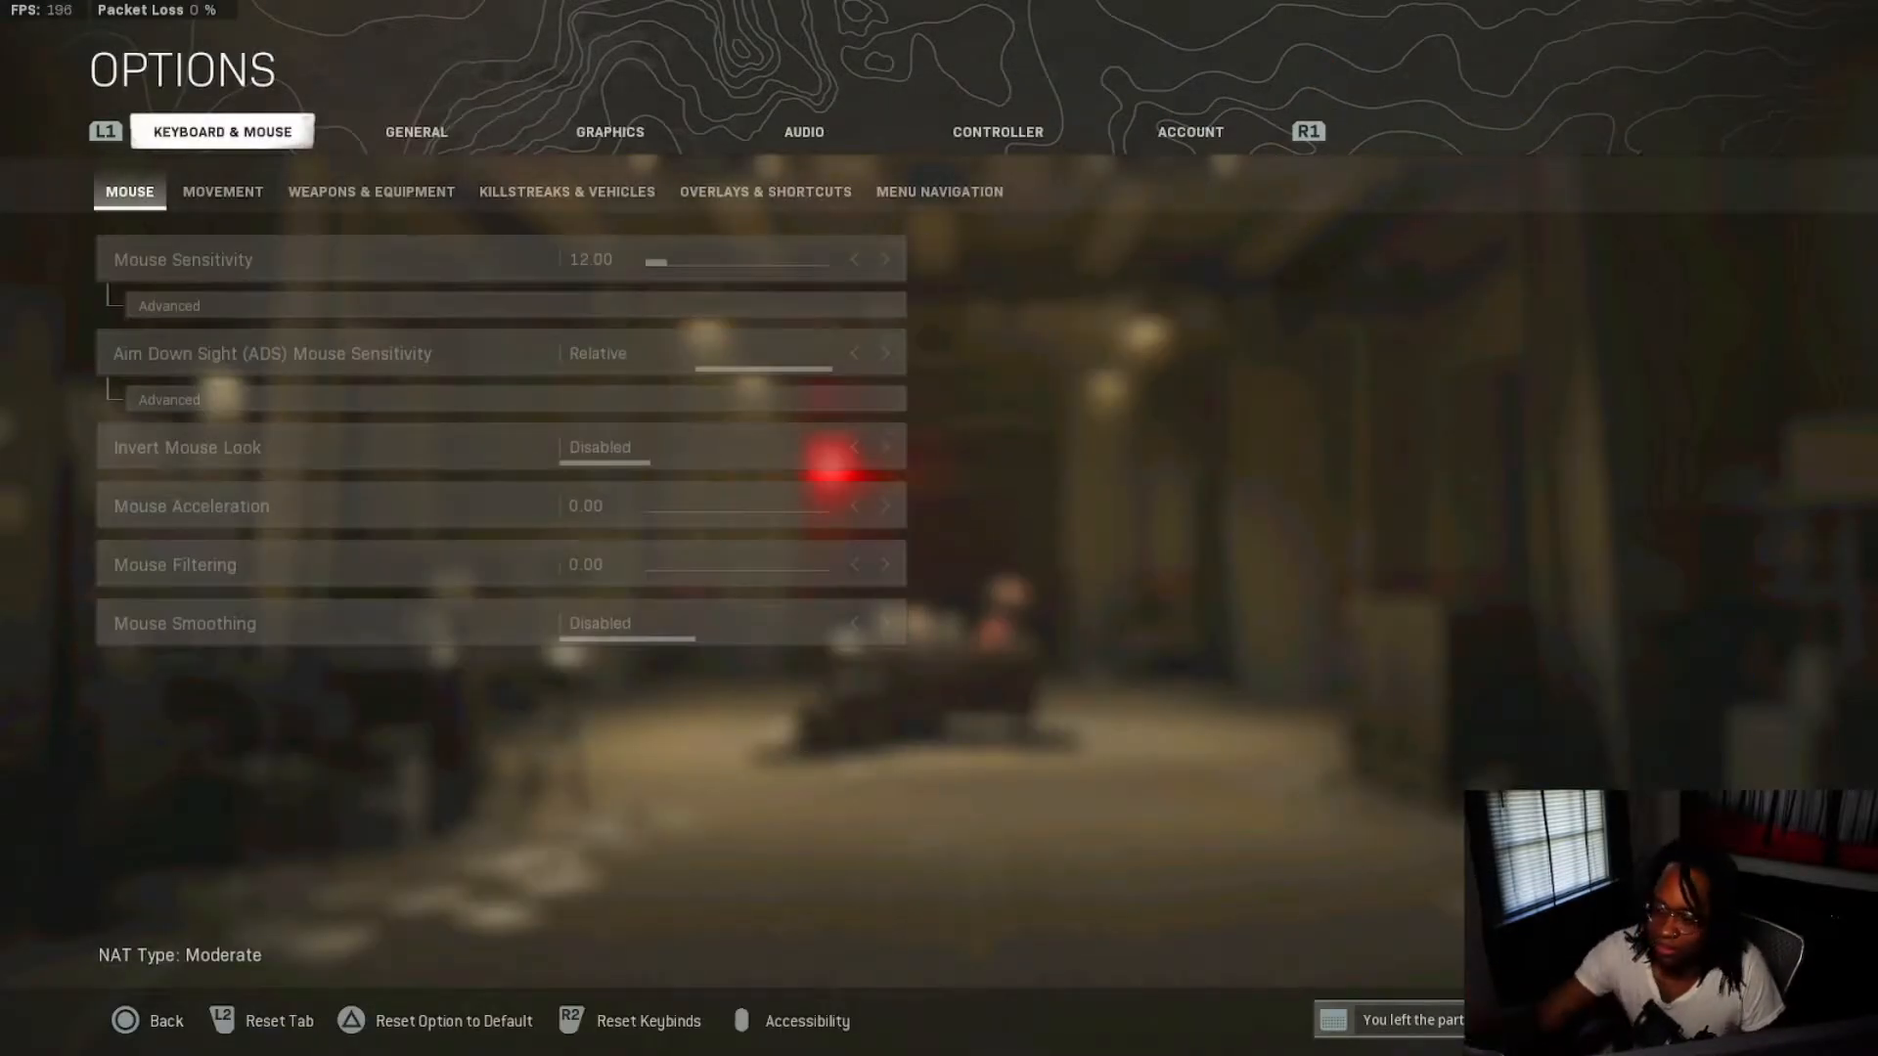
{"action": "left_click", "coordinate": [414, 131]}
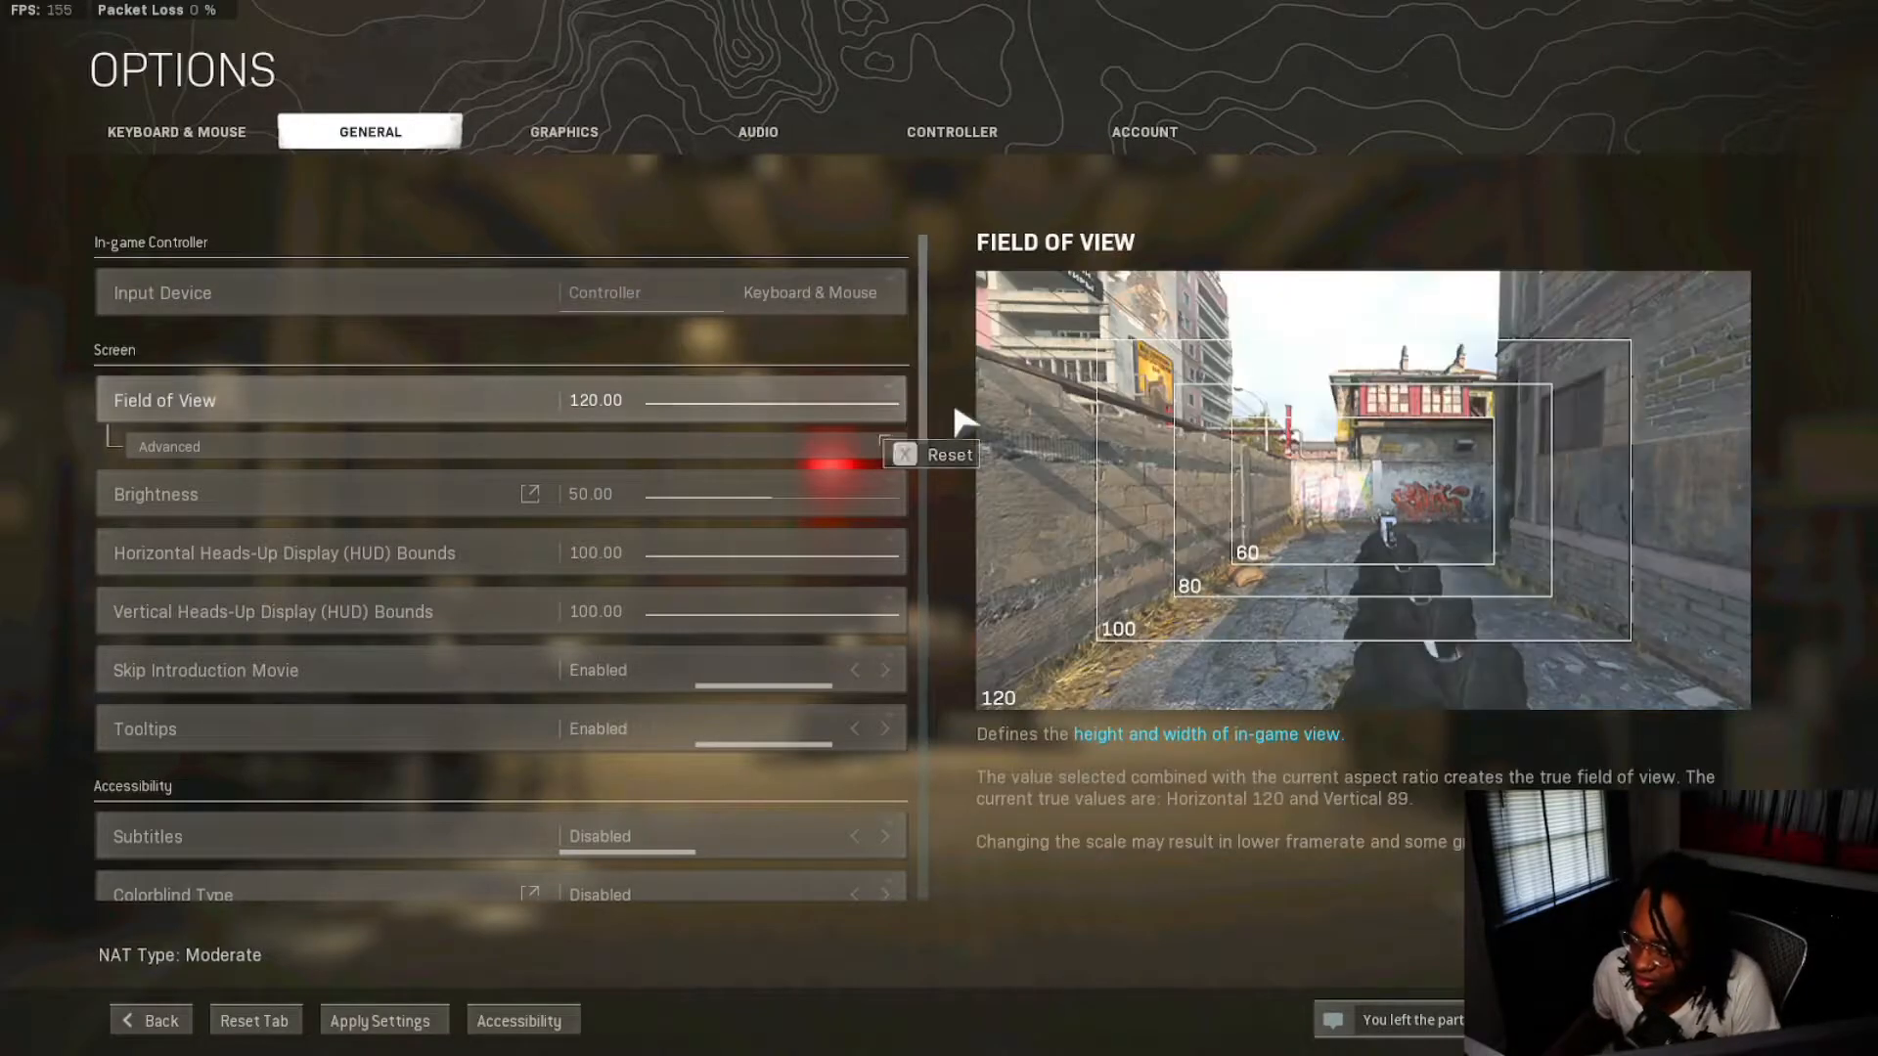
- Scroll the General settings down to Telemetry with FPS Counter and Packet Loss enabled
{"action": "scroll", "scroll_direction": "up", "scroll_amount": 3}
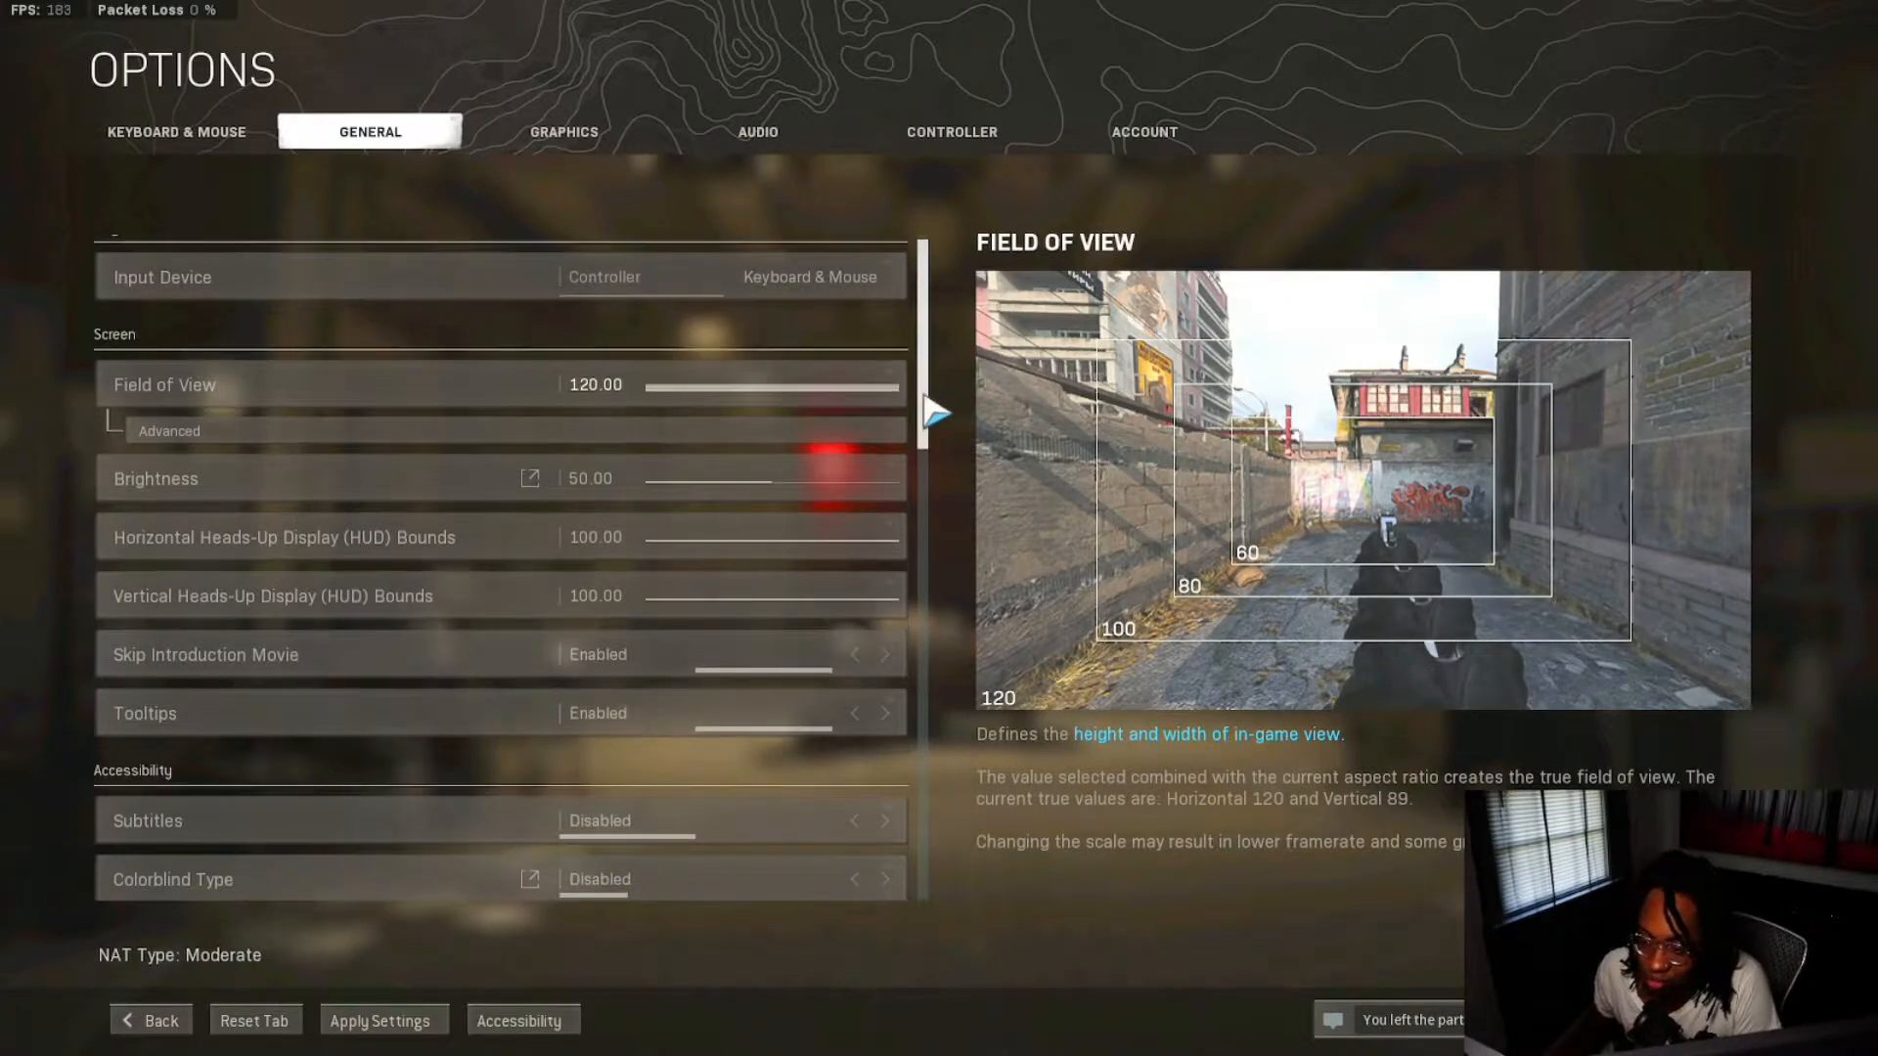
{"action": "scroll", "scroll_direction": "down", "scroll_amount": 3}
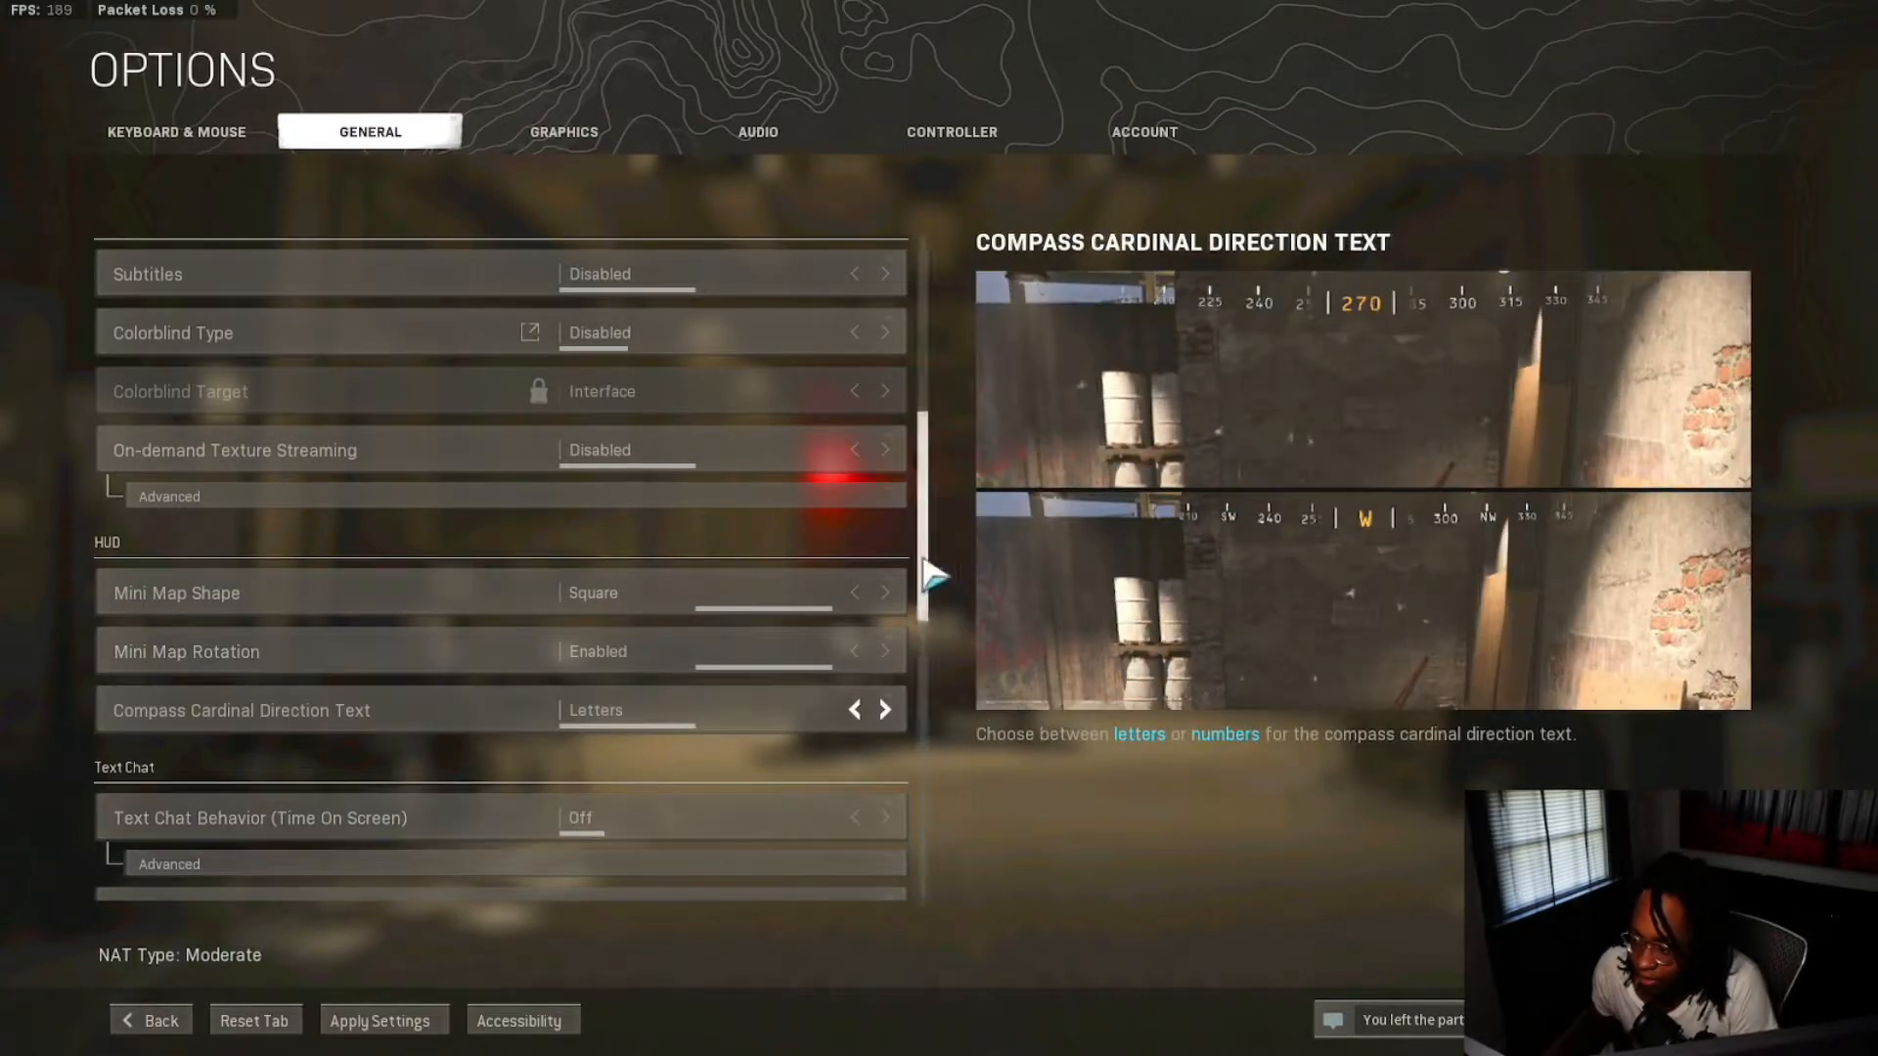
{"action": "scroll", "scroll_direction": "down", "scroll_amount": 3}
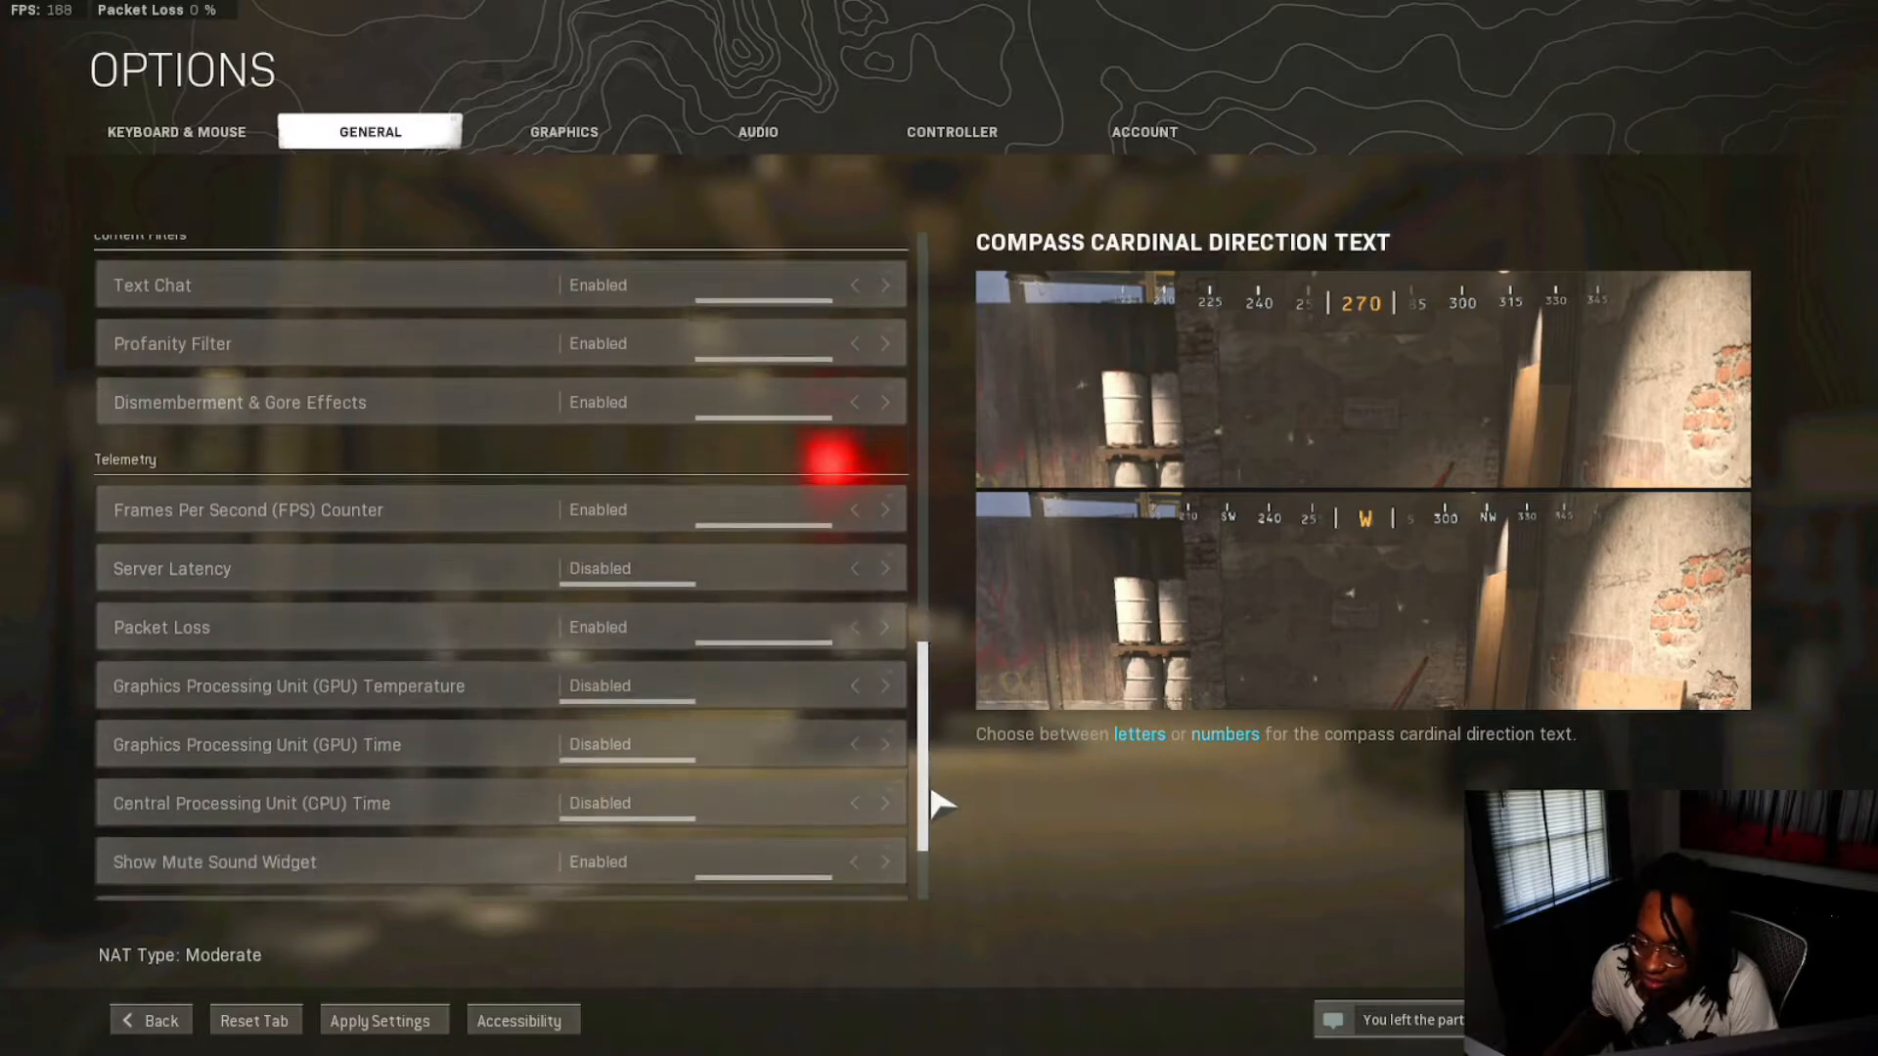
{"action": "scroll", "scroll_direction": "down", "scroll_amount": 3}
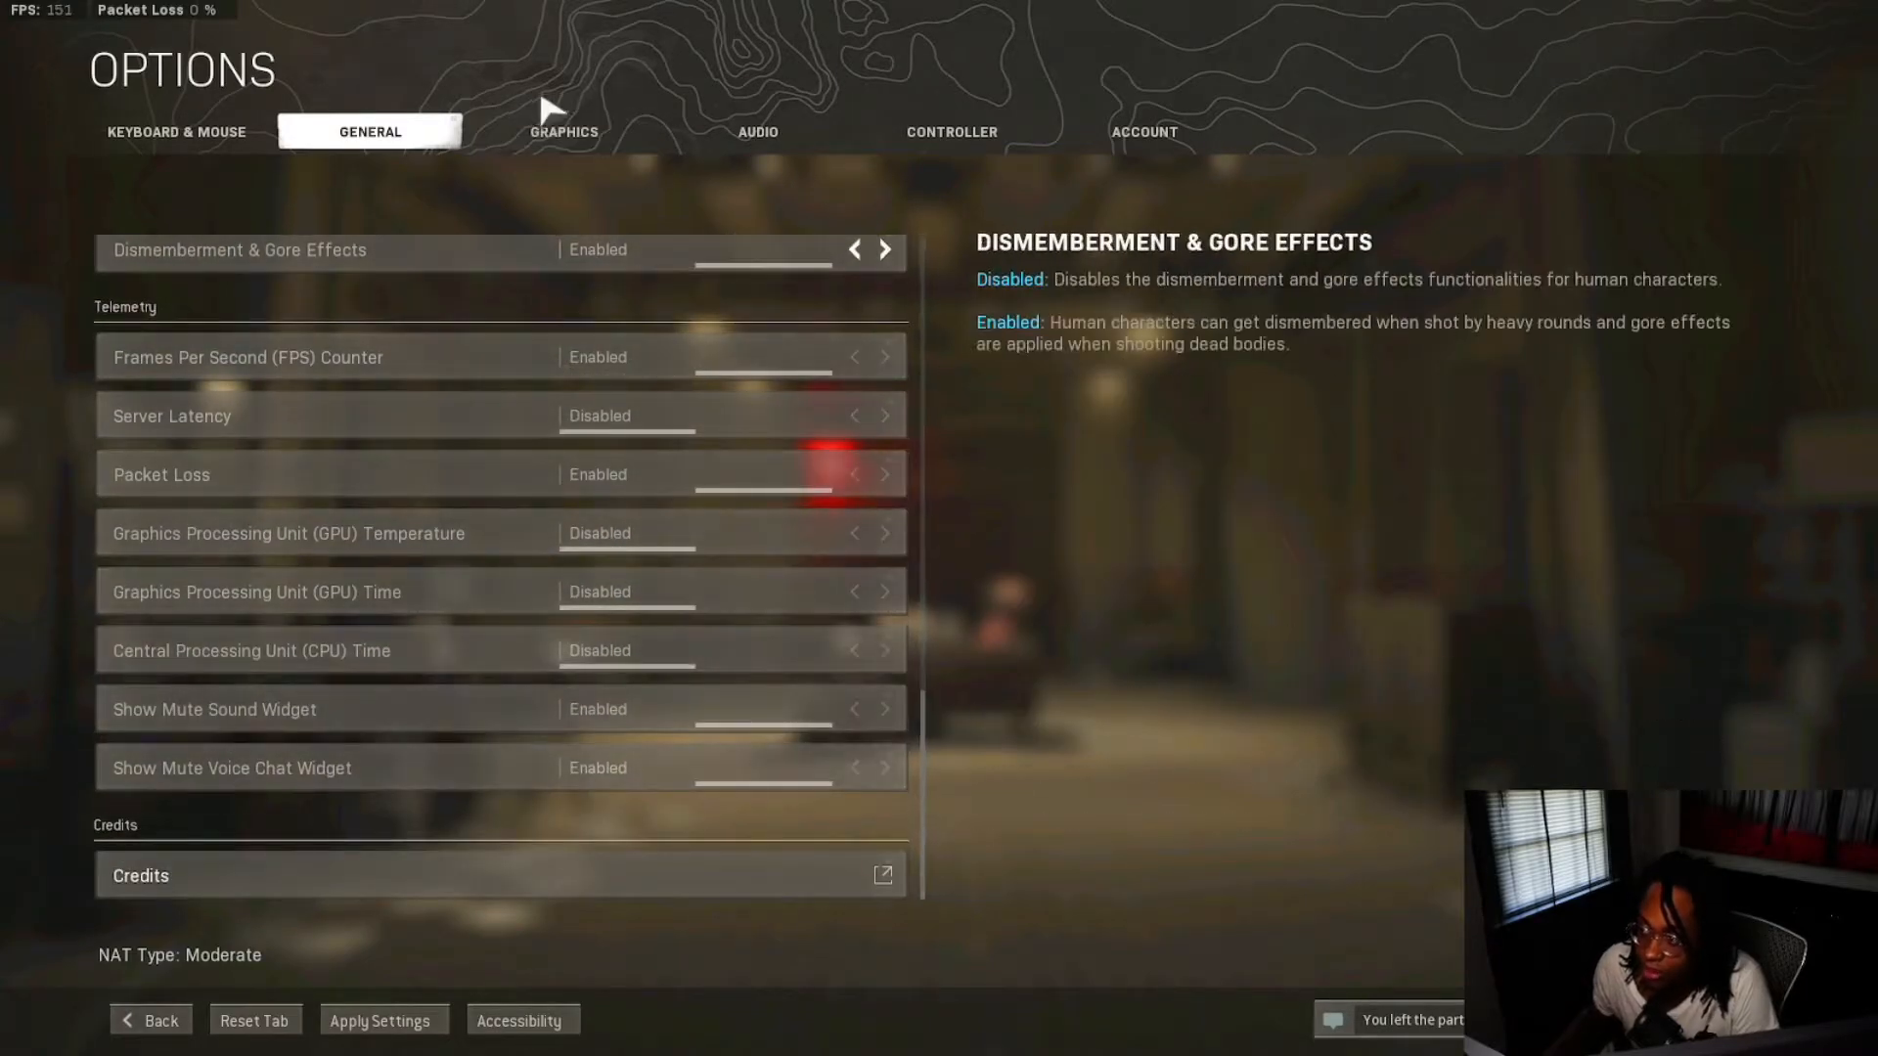
- Review Graphics settings through Display, Shadow & Lighting and Post Processing Effects
{"action": "left_click", "coordinate": [563, 131]}
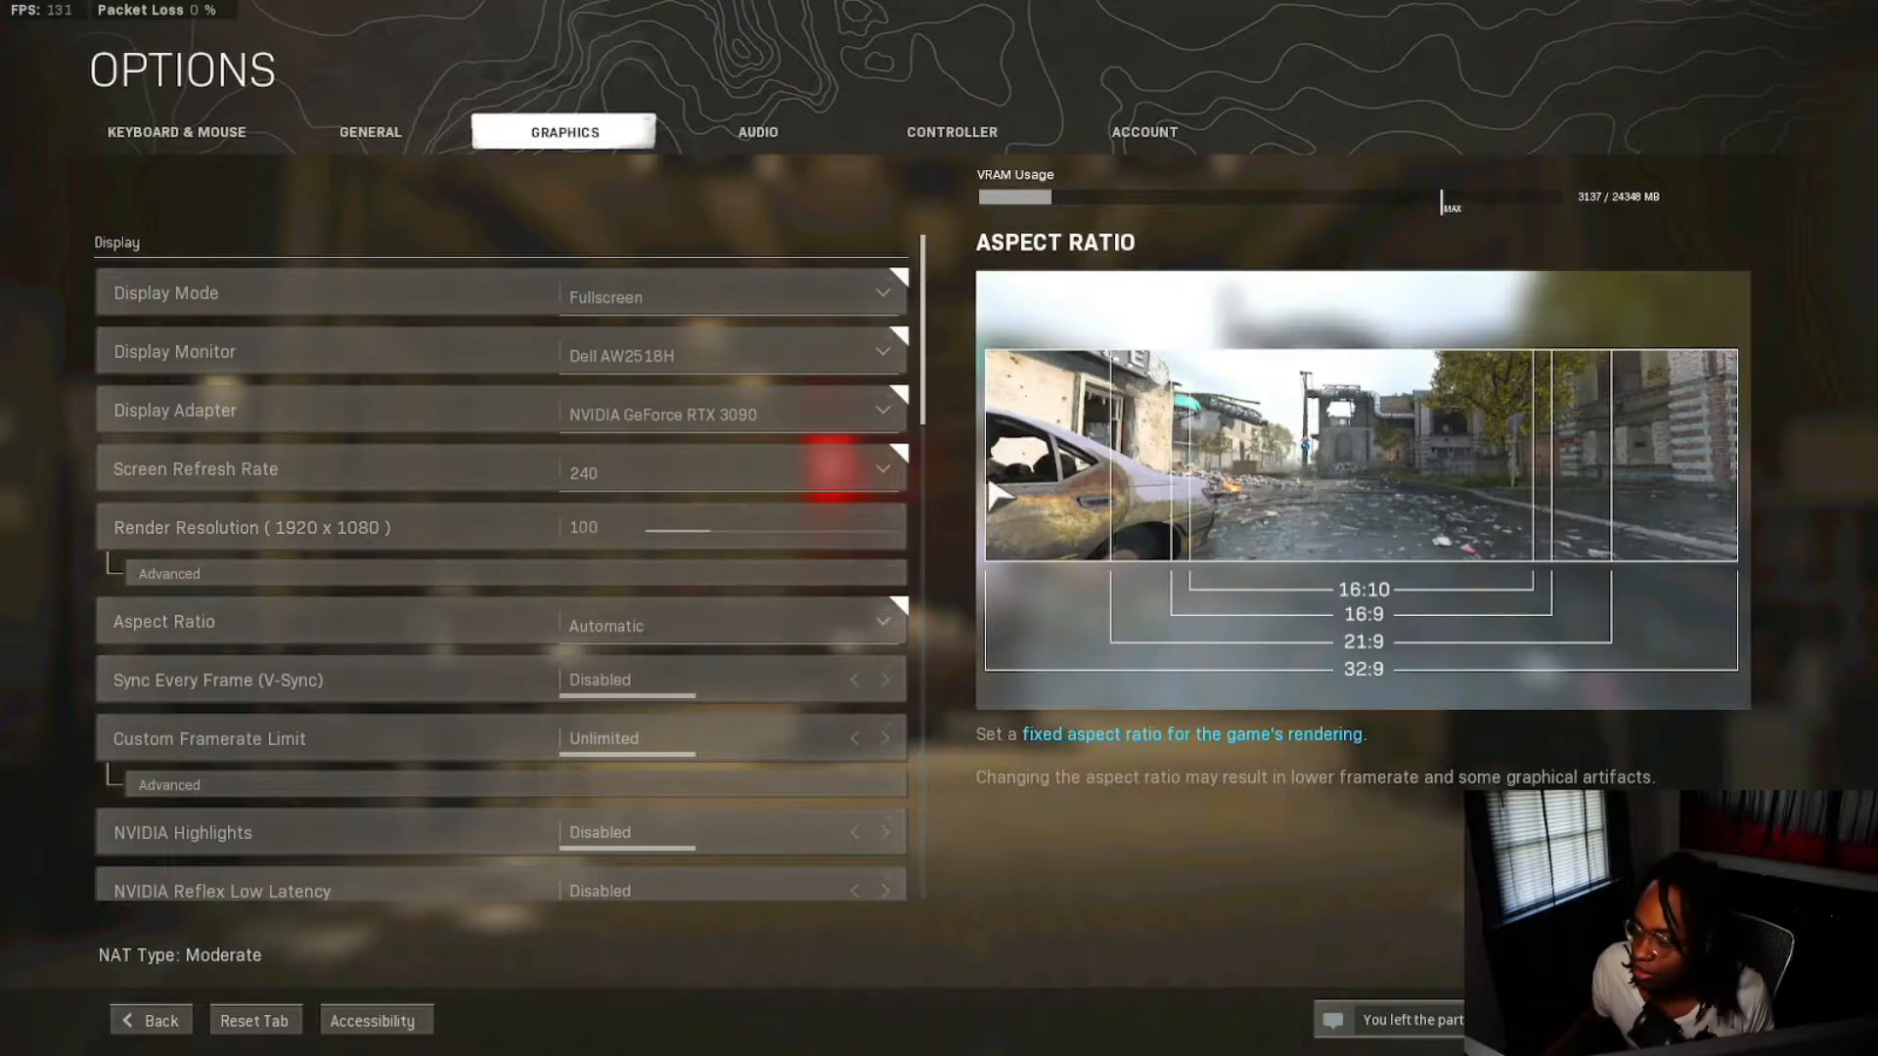
{"action": "scroll", "scroll_direction": "down", "scroll_amount": 3}
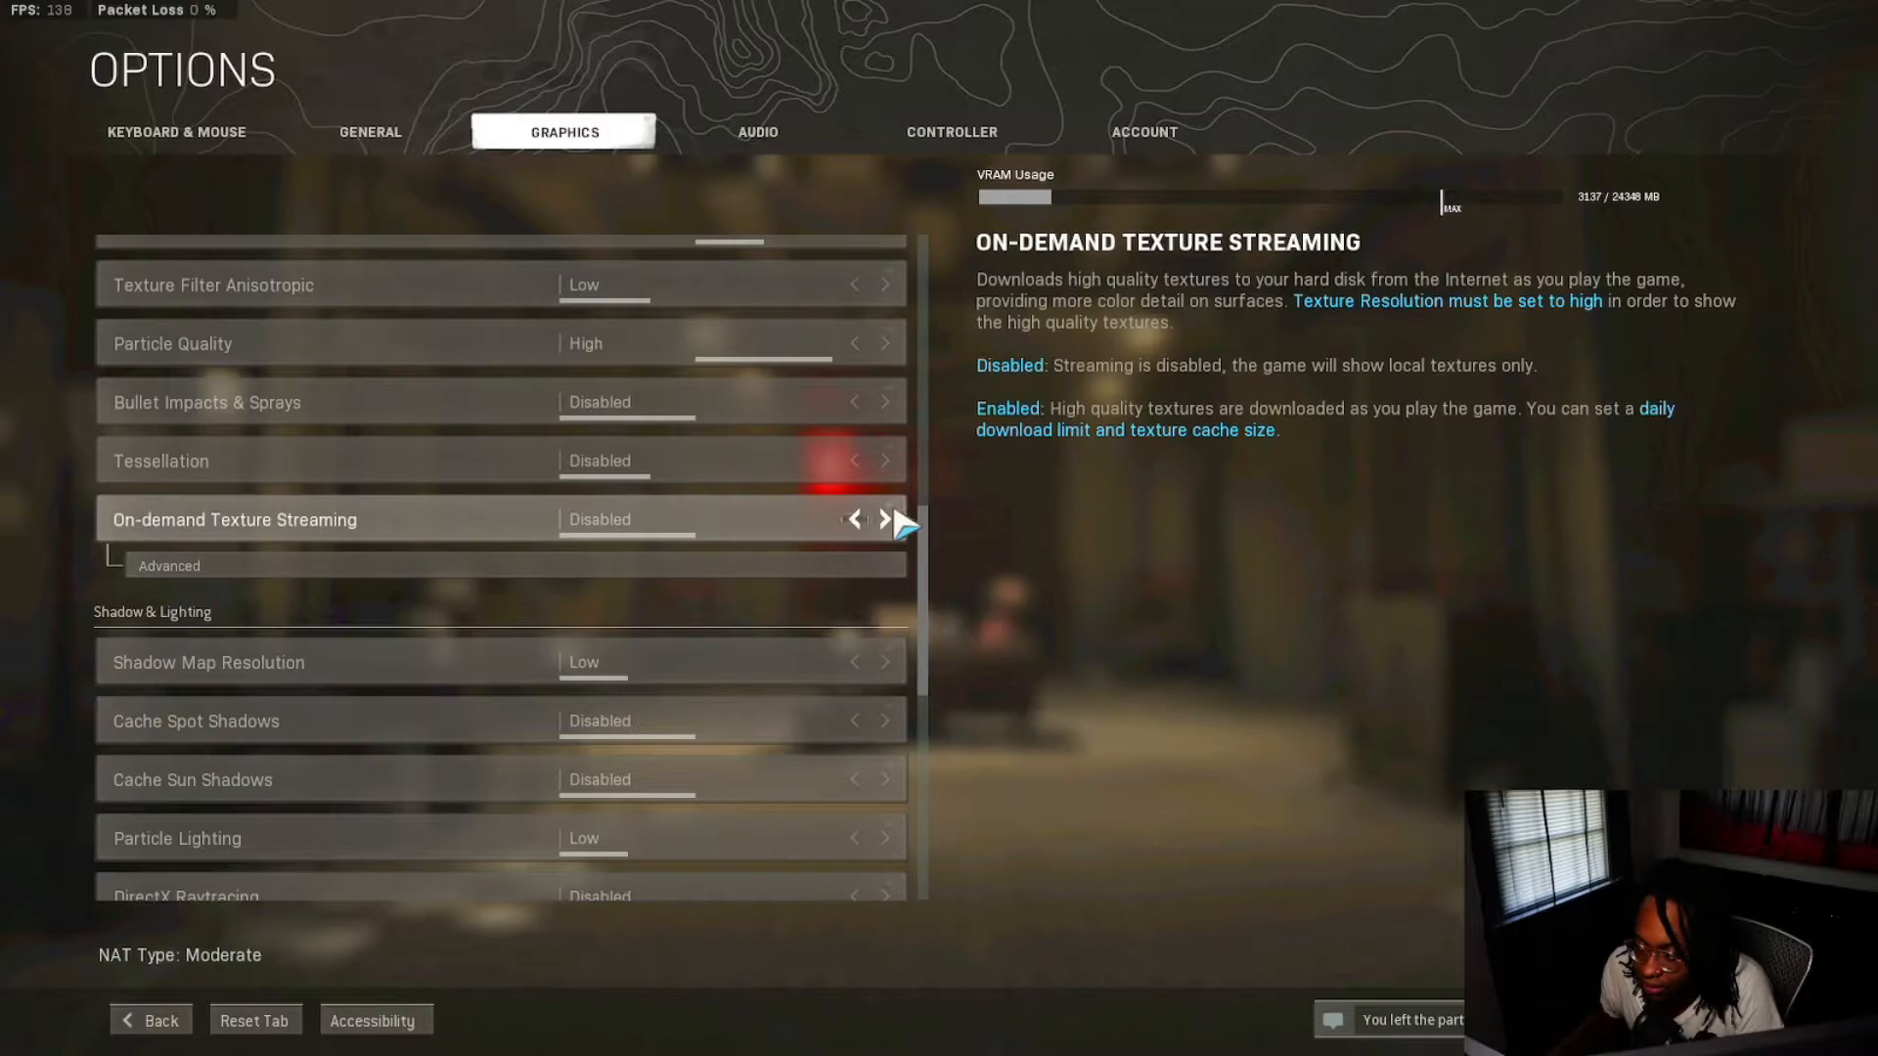
{"action": "scroll", "scroll_direction": "down", "scroll_amount": 3}
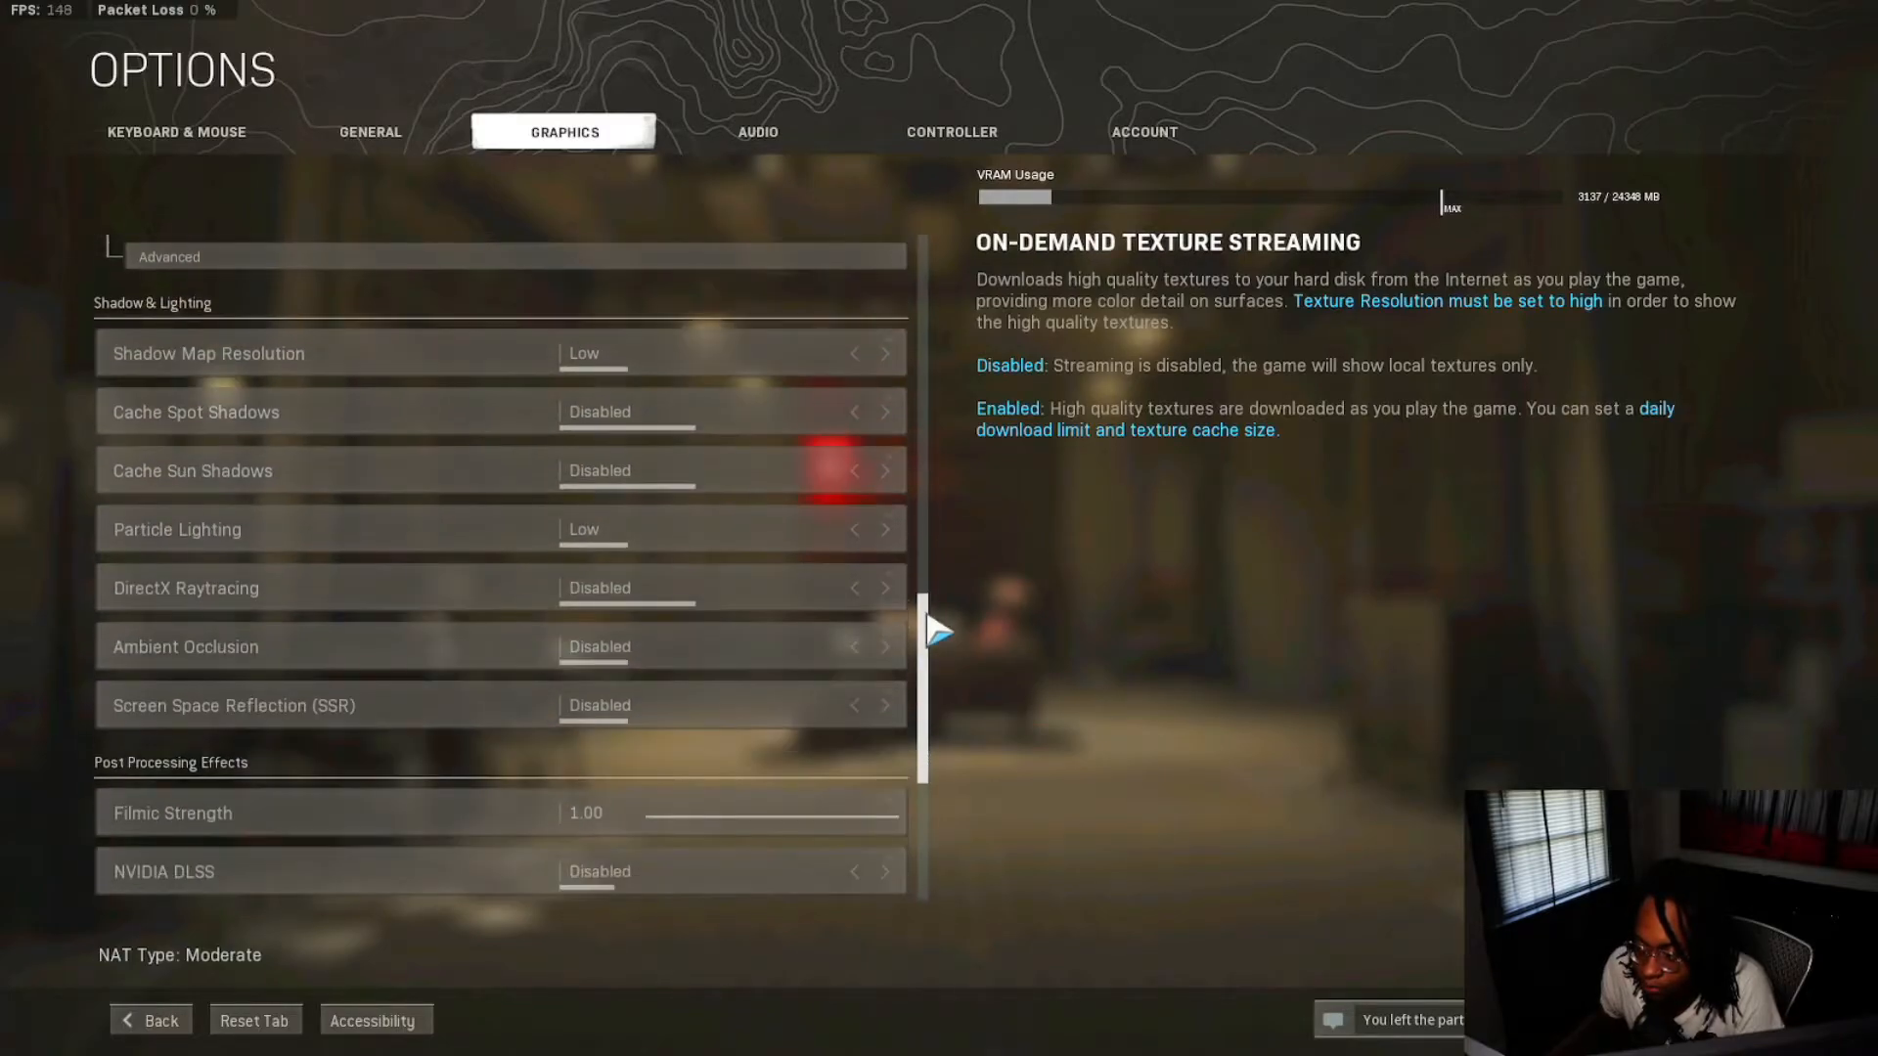
{"action": "scroll", "scroll_direction": "down", "scroll_amount": 3}
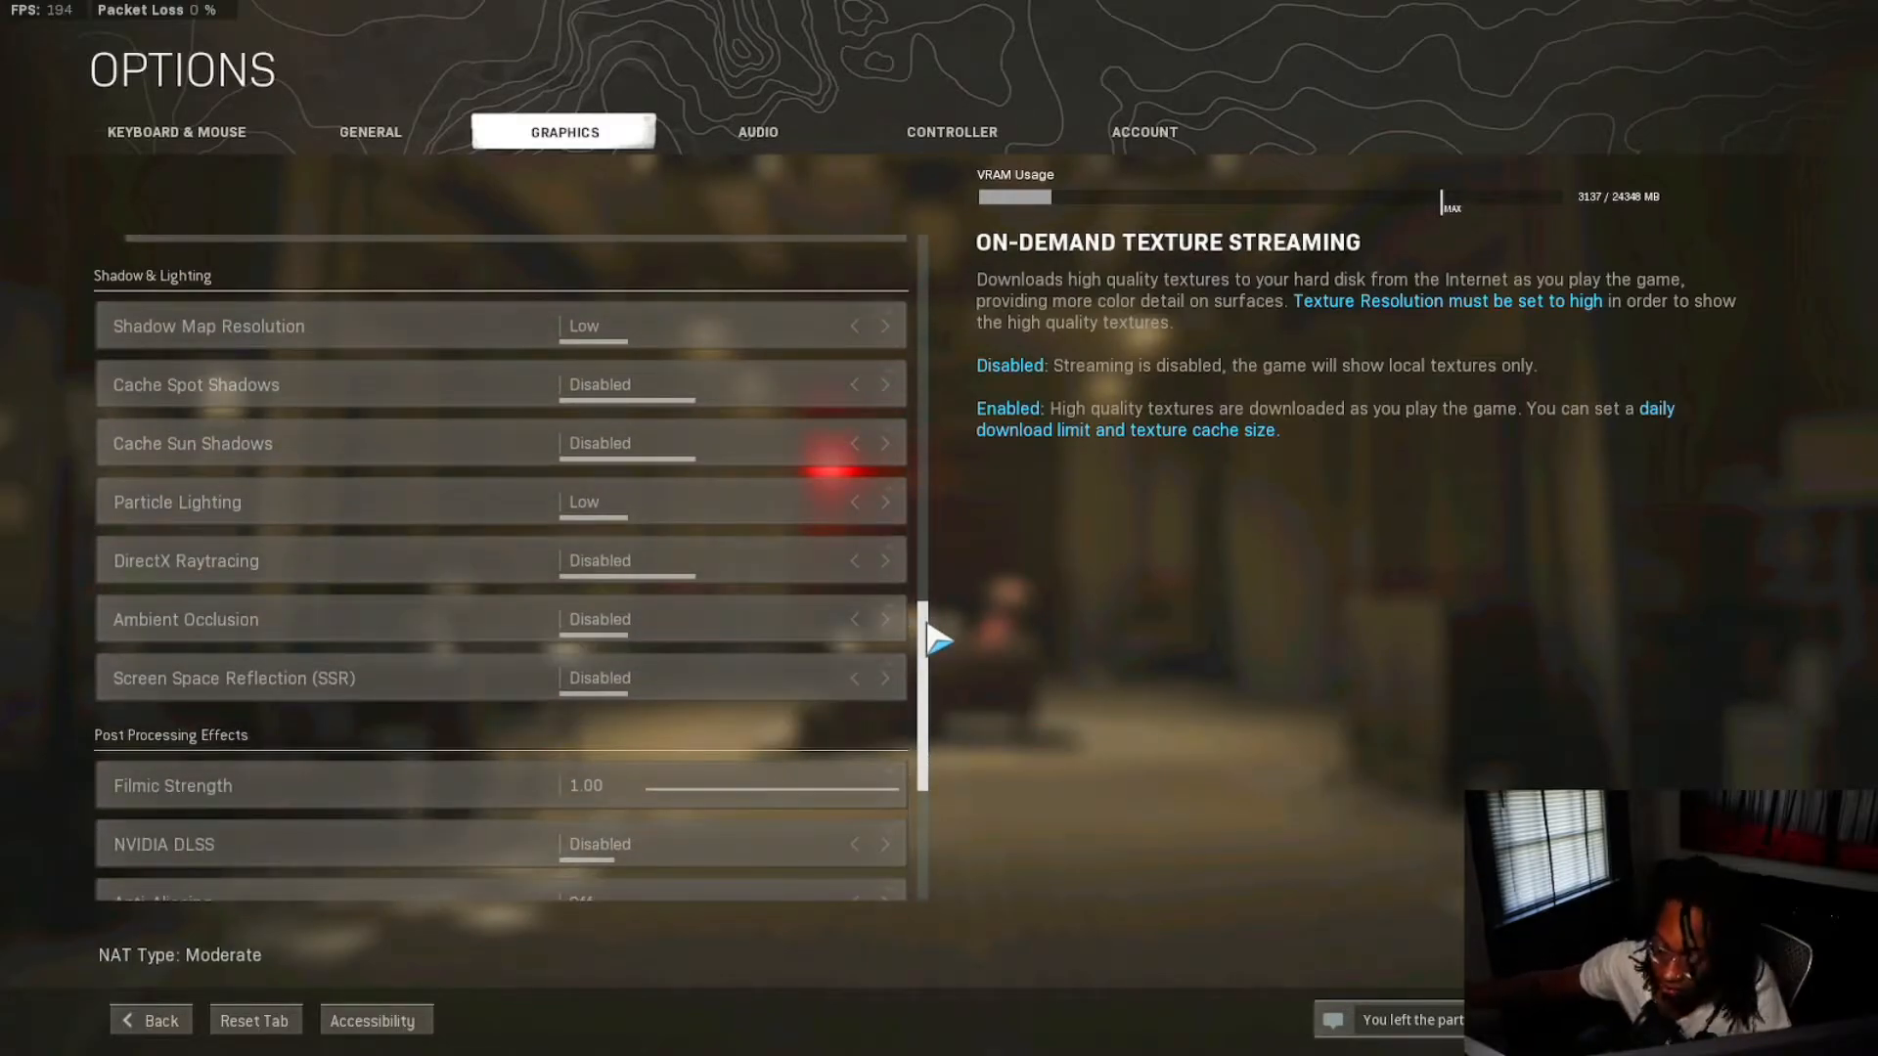
{"action": "scroll", "scroll_direction": "up", "scroll_amount": 3}
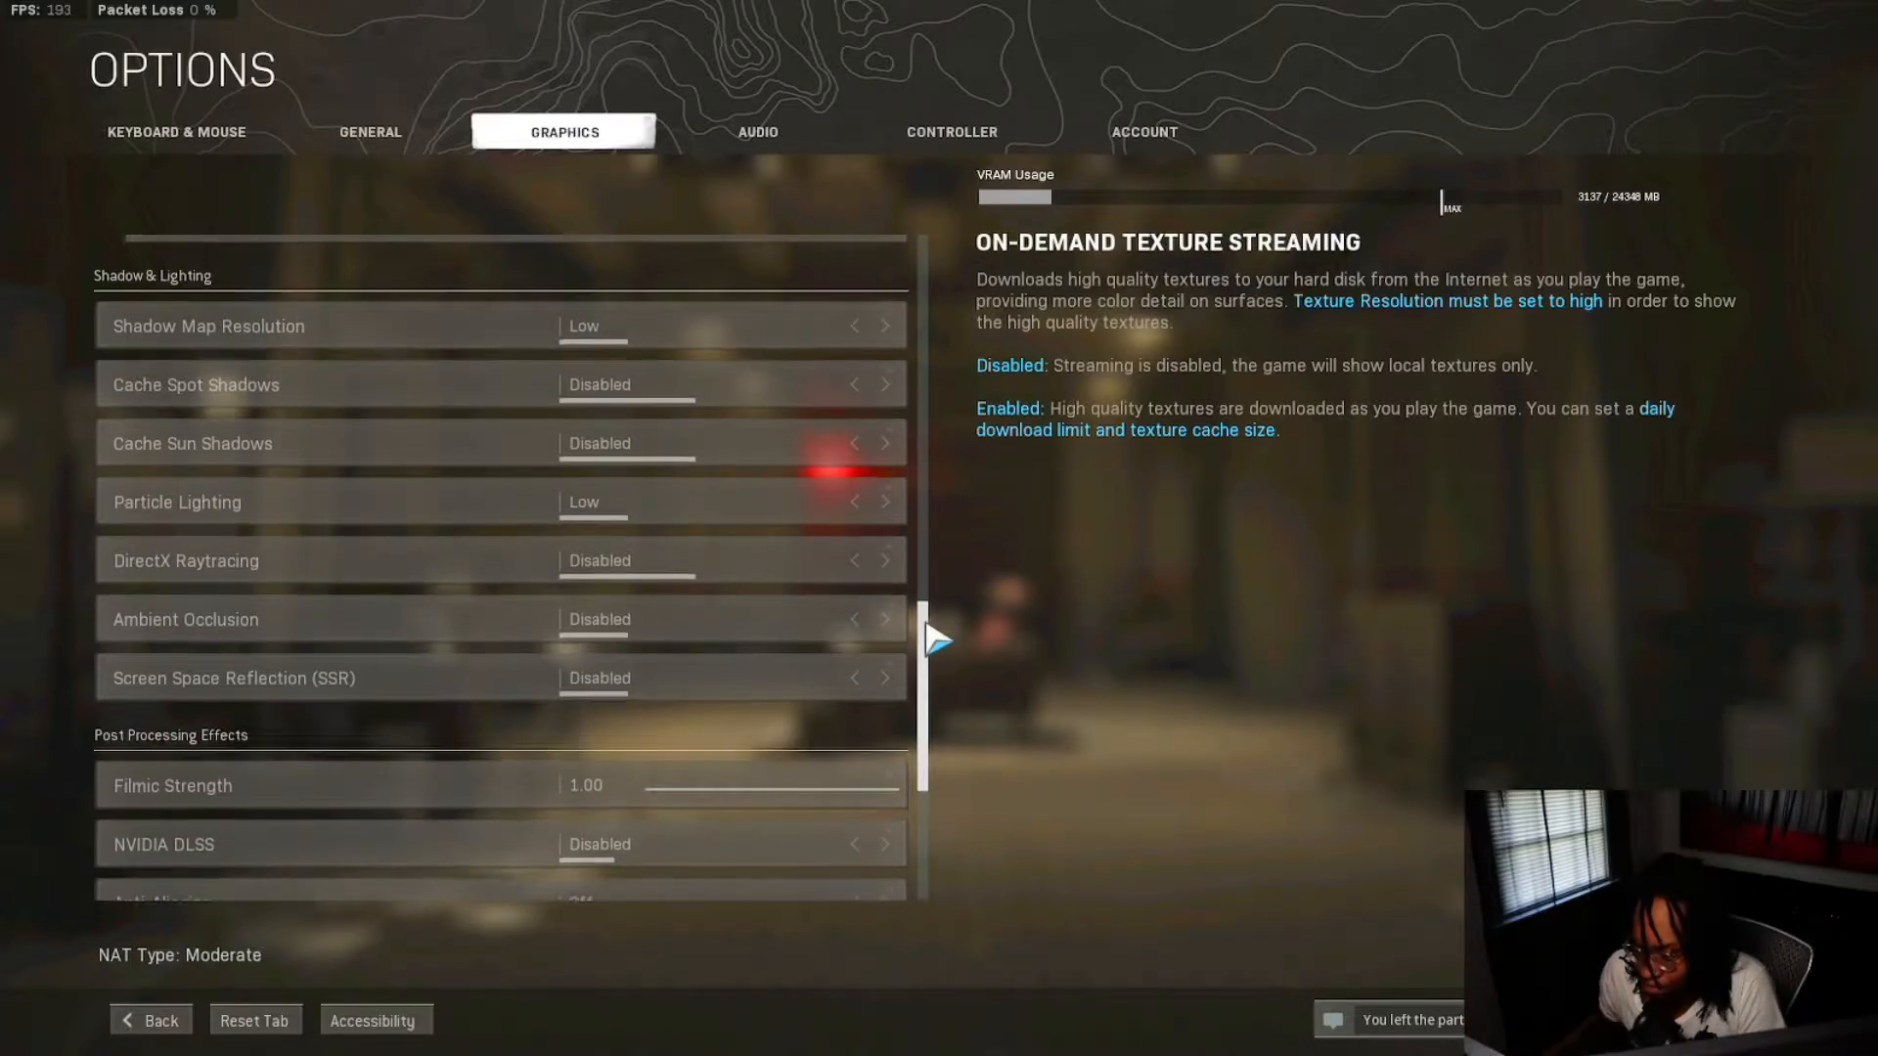
{"action": "scroll", "scroll_direction": "down", "scroll_amount": 3}
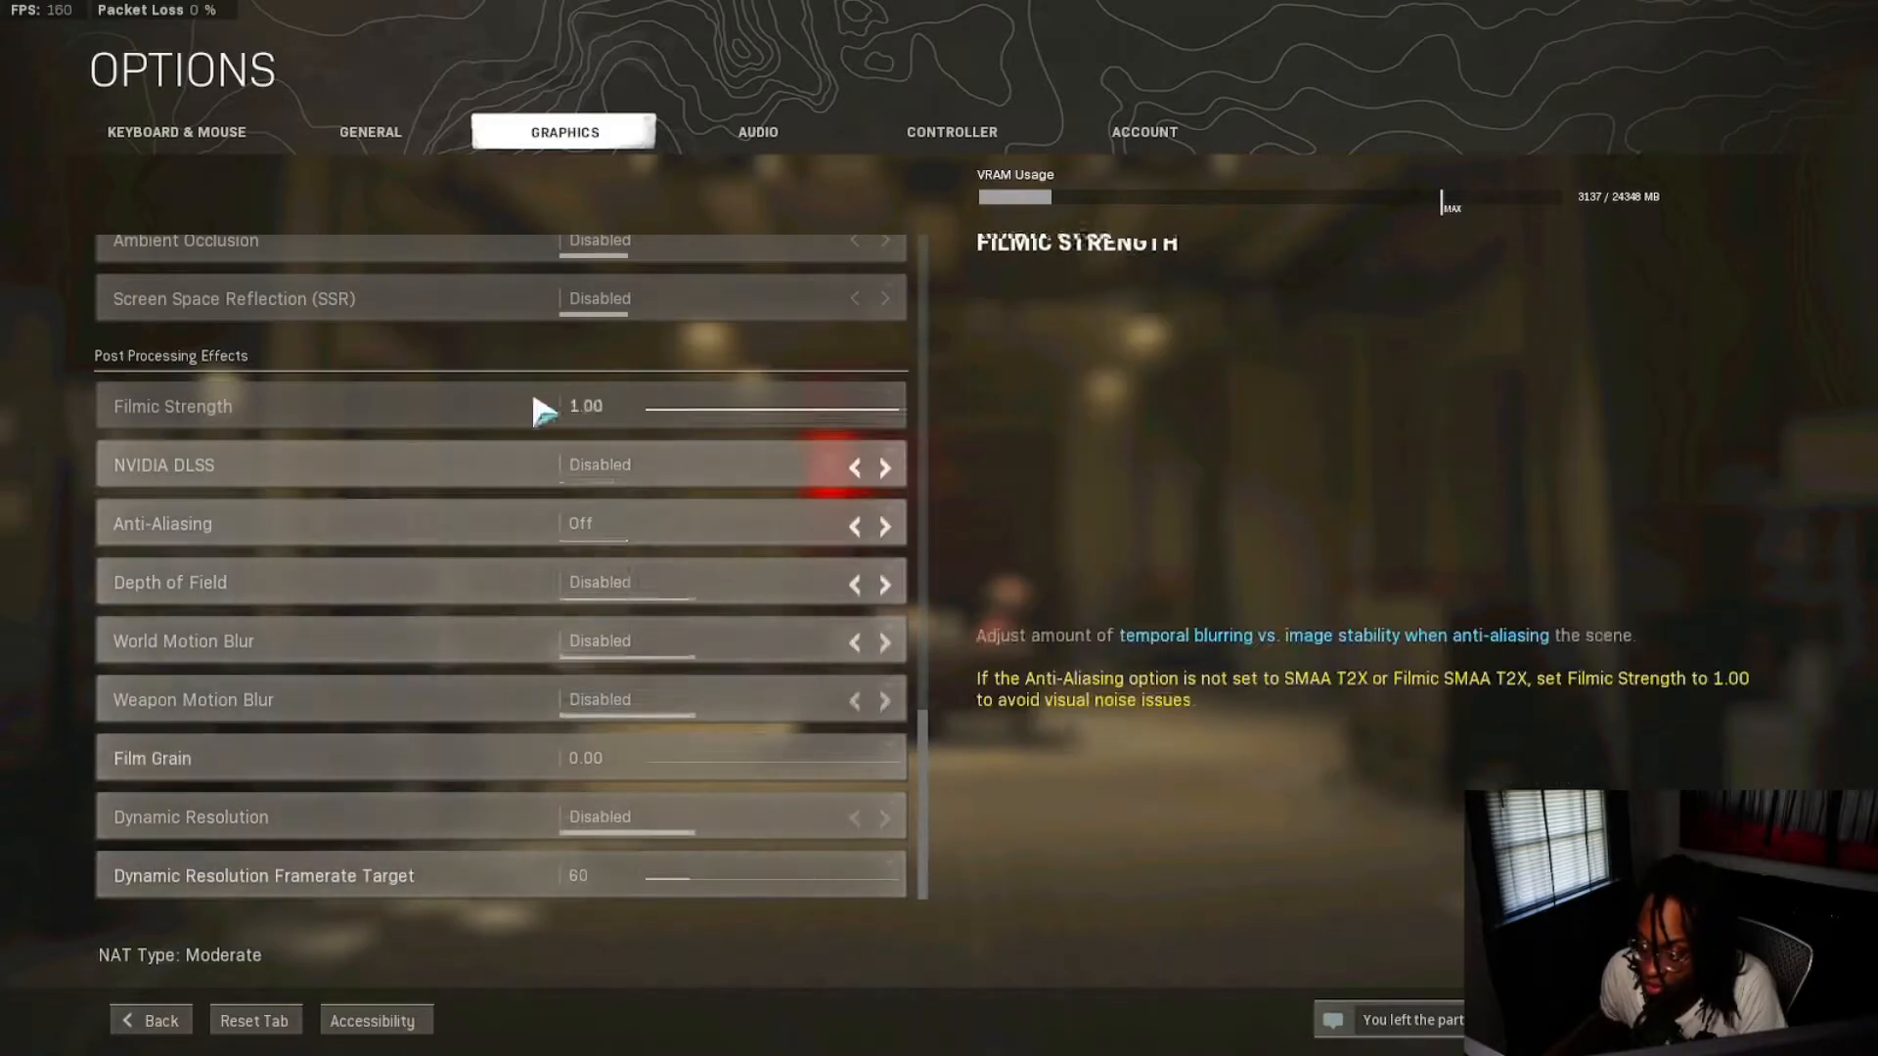
{"action": "left_click", "coordinate": [757, 131]}
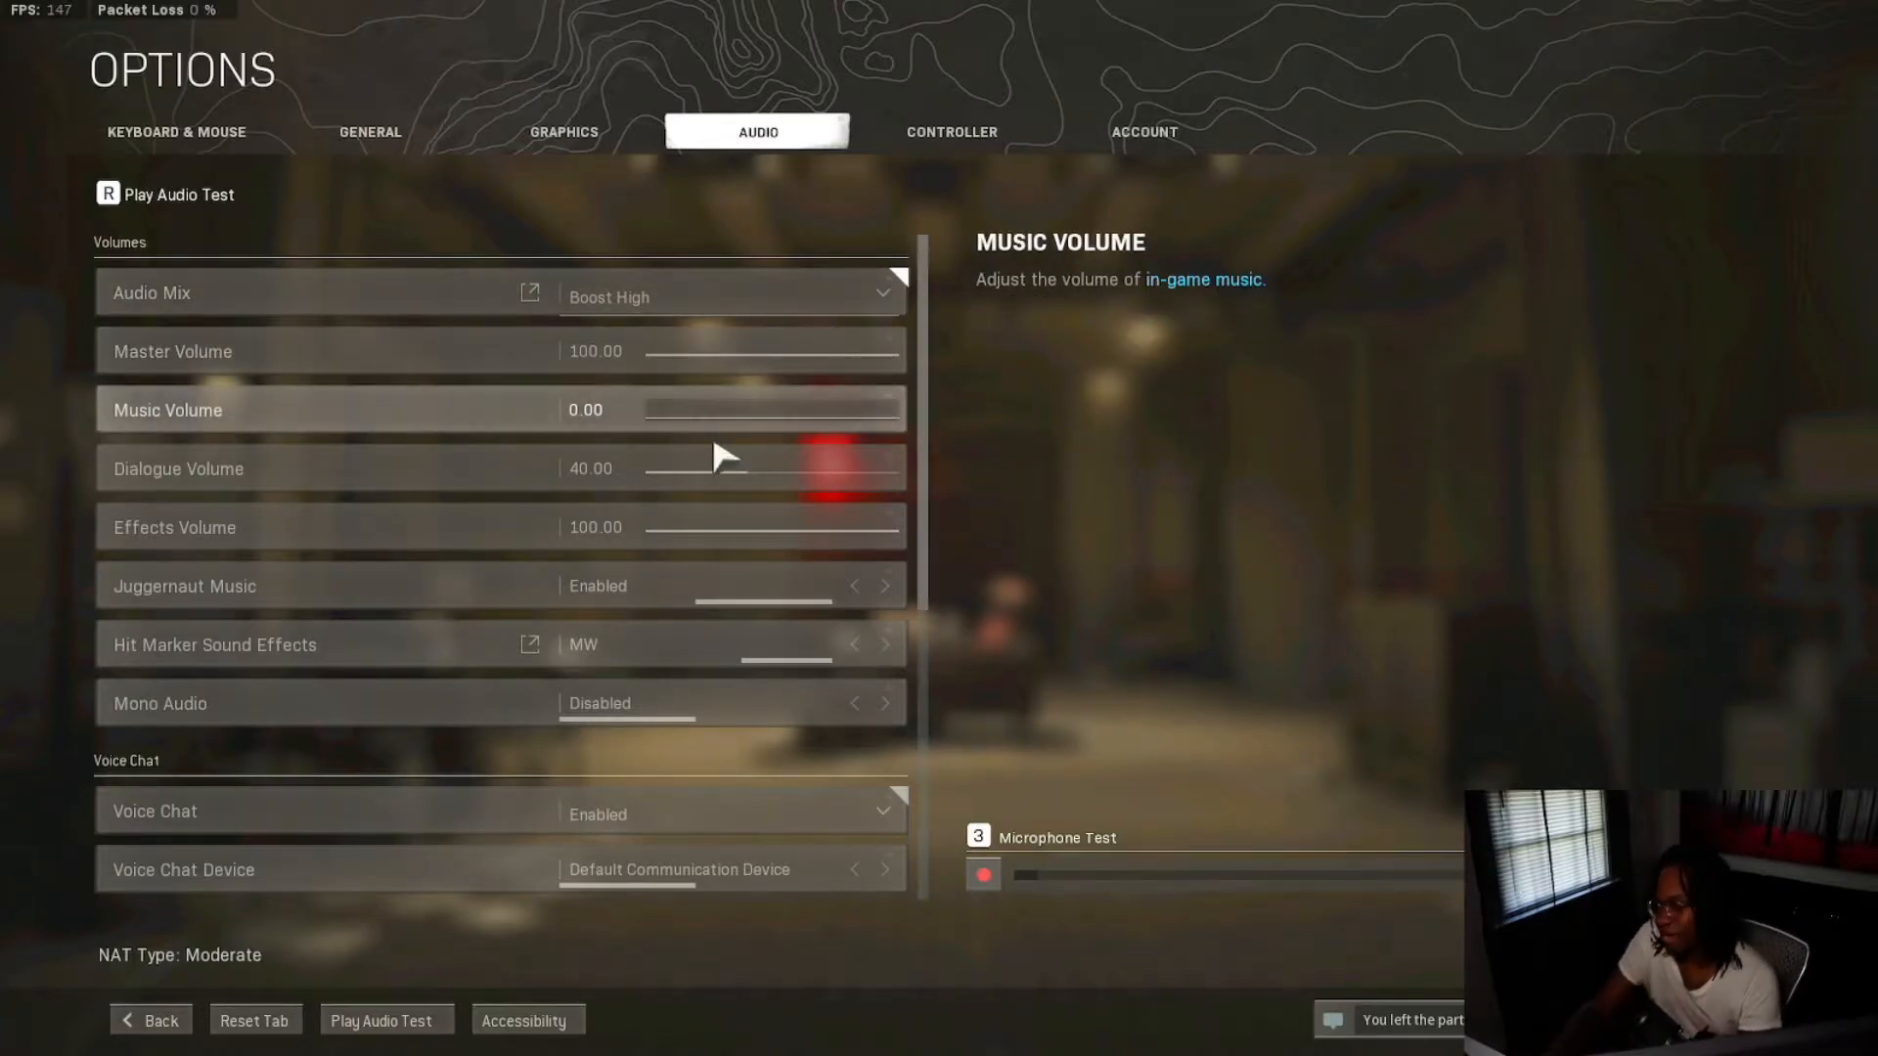
{"action": "mouse_move", "coordinate": [946, 417]}
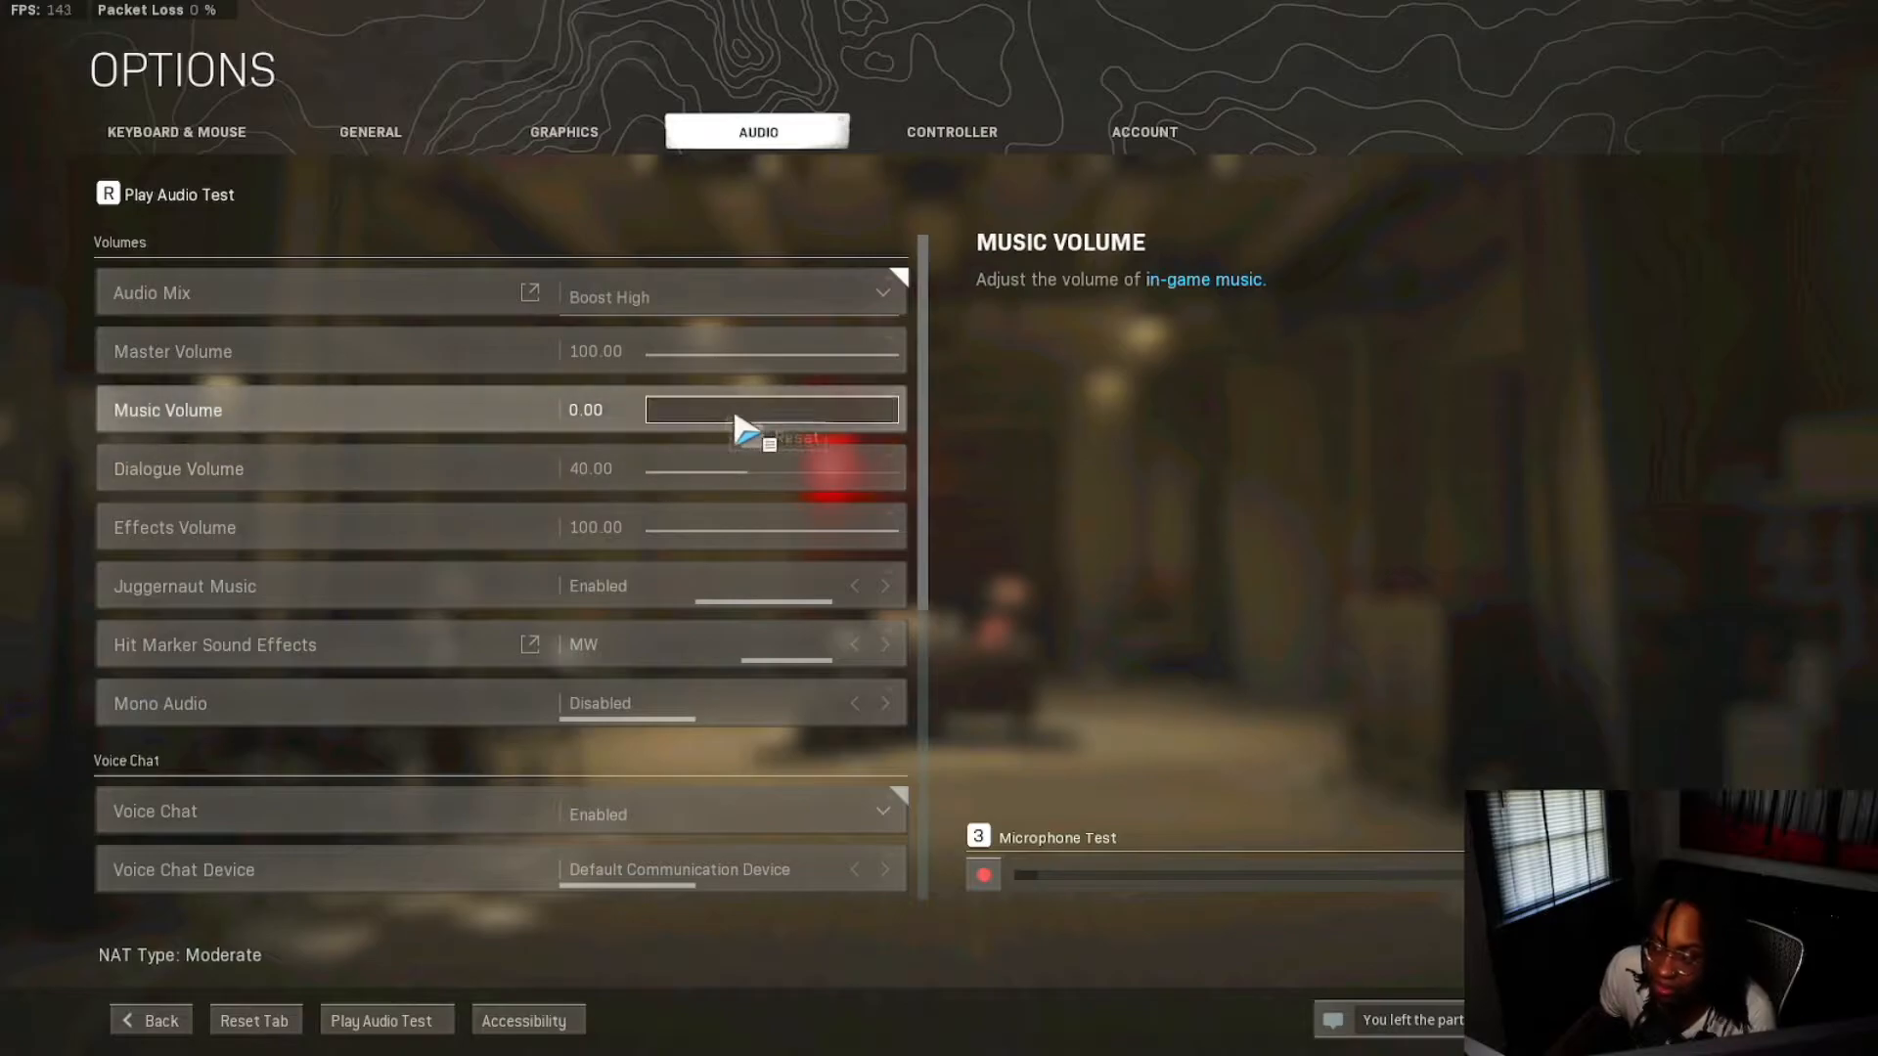
- Review the Audio settings with Music Volume 0 and Dialogue Volume 40 through Voice Chat
{"action": "scroll", "scroll_direction": "down", "scroll_amount": 3}
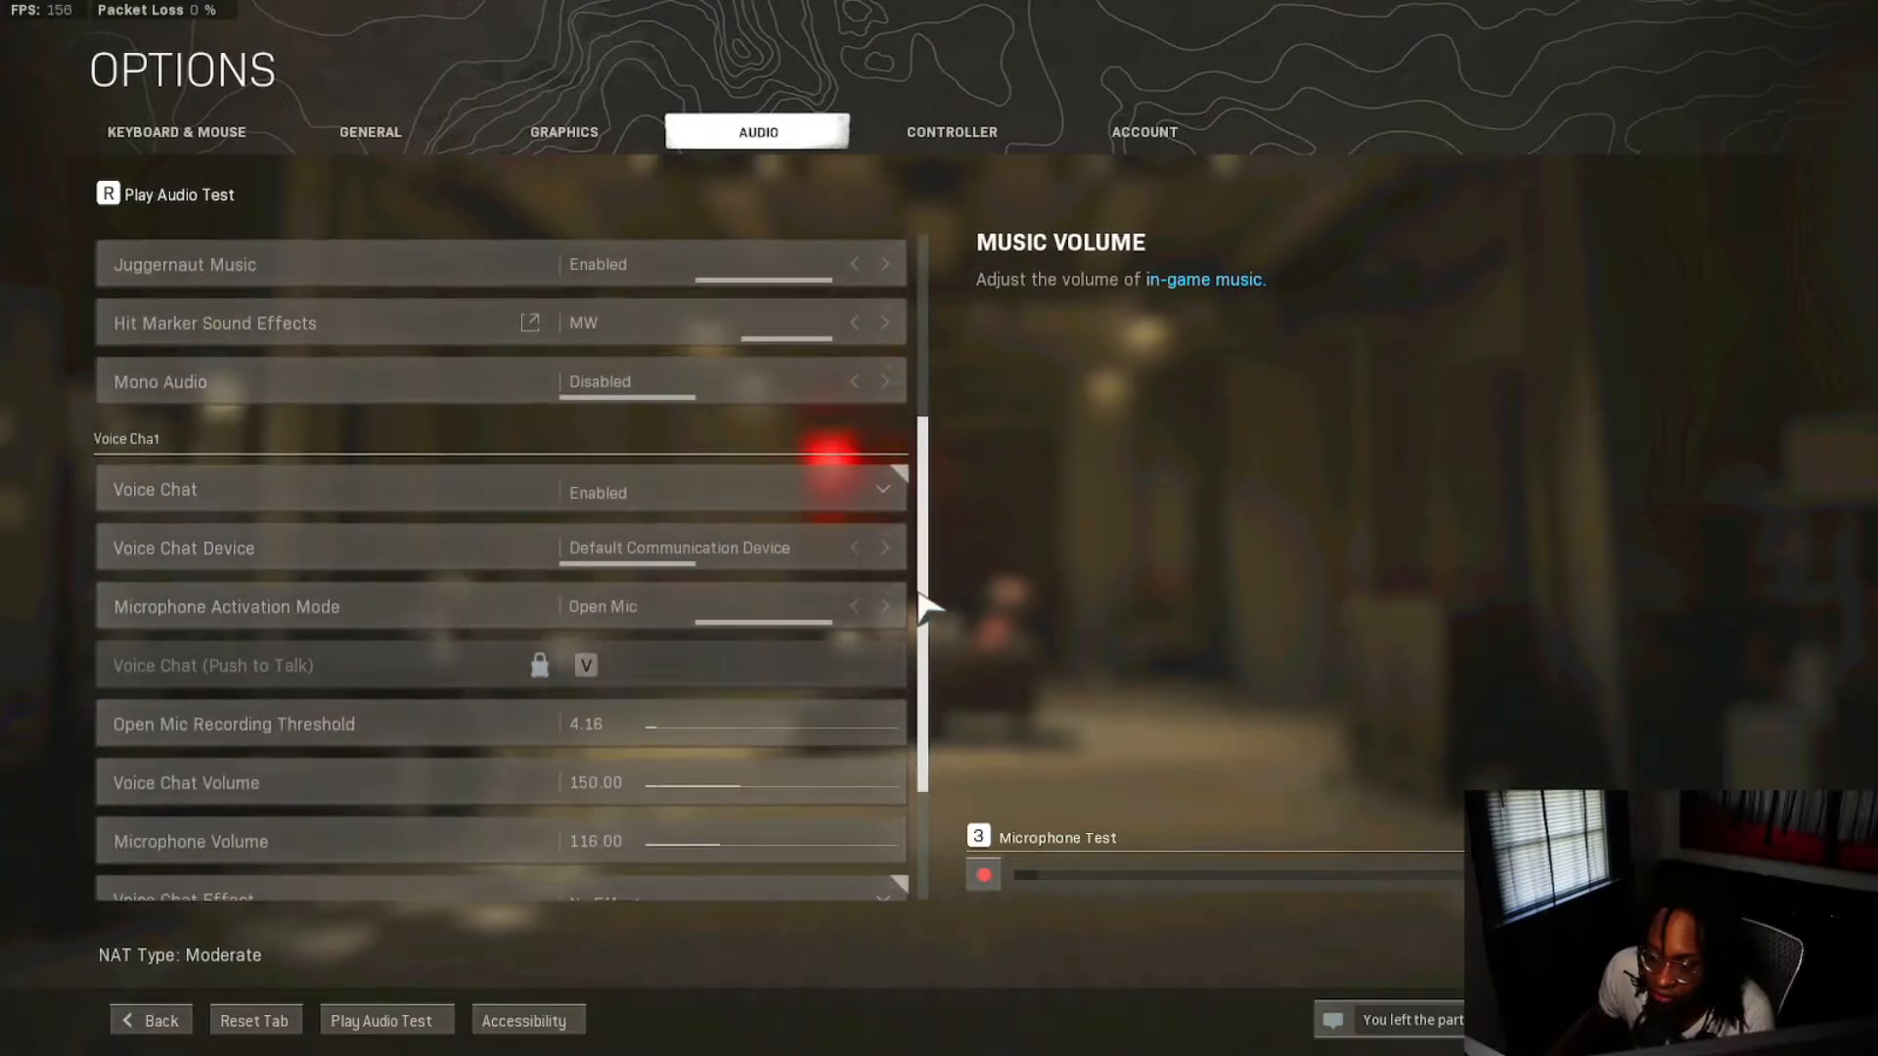
{"action": "scroll", "scroll_direction": "up", "scroll_amount": 3}
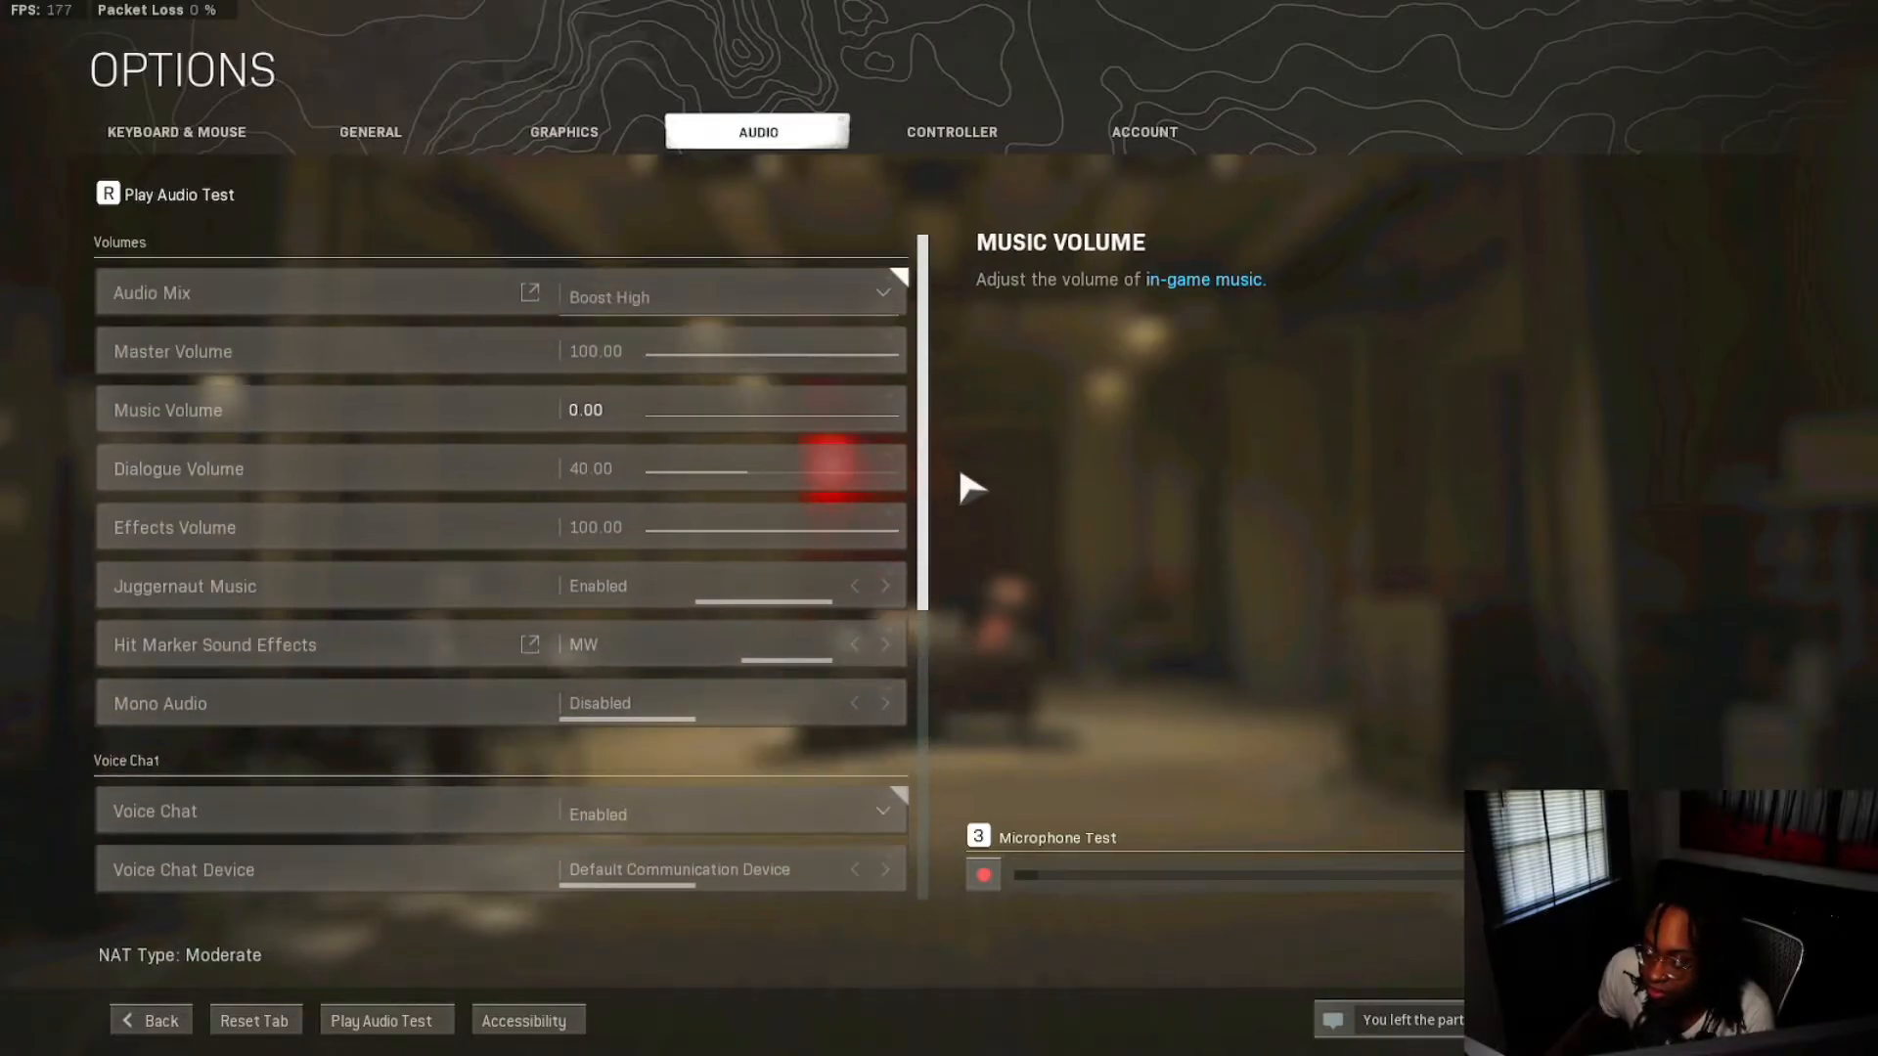
{"action": "left_click", "coordinate": [950, 131]}
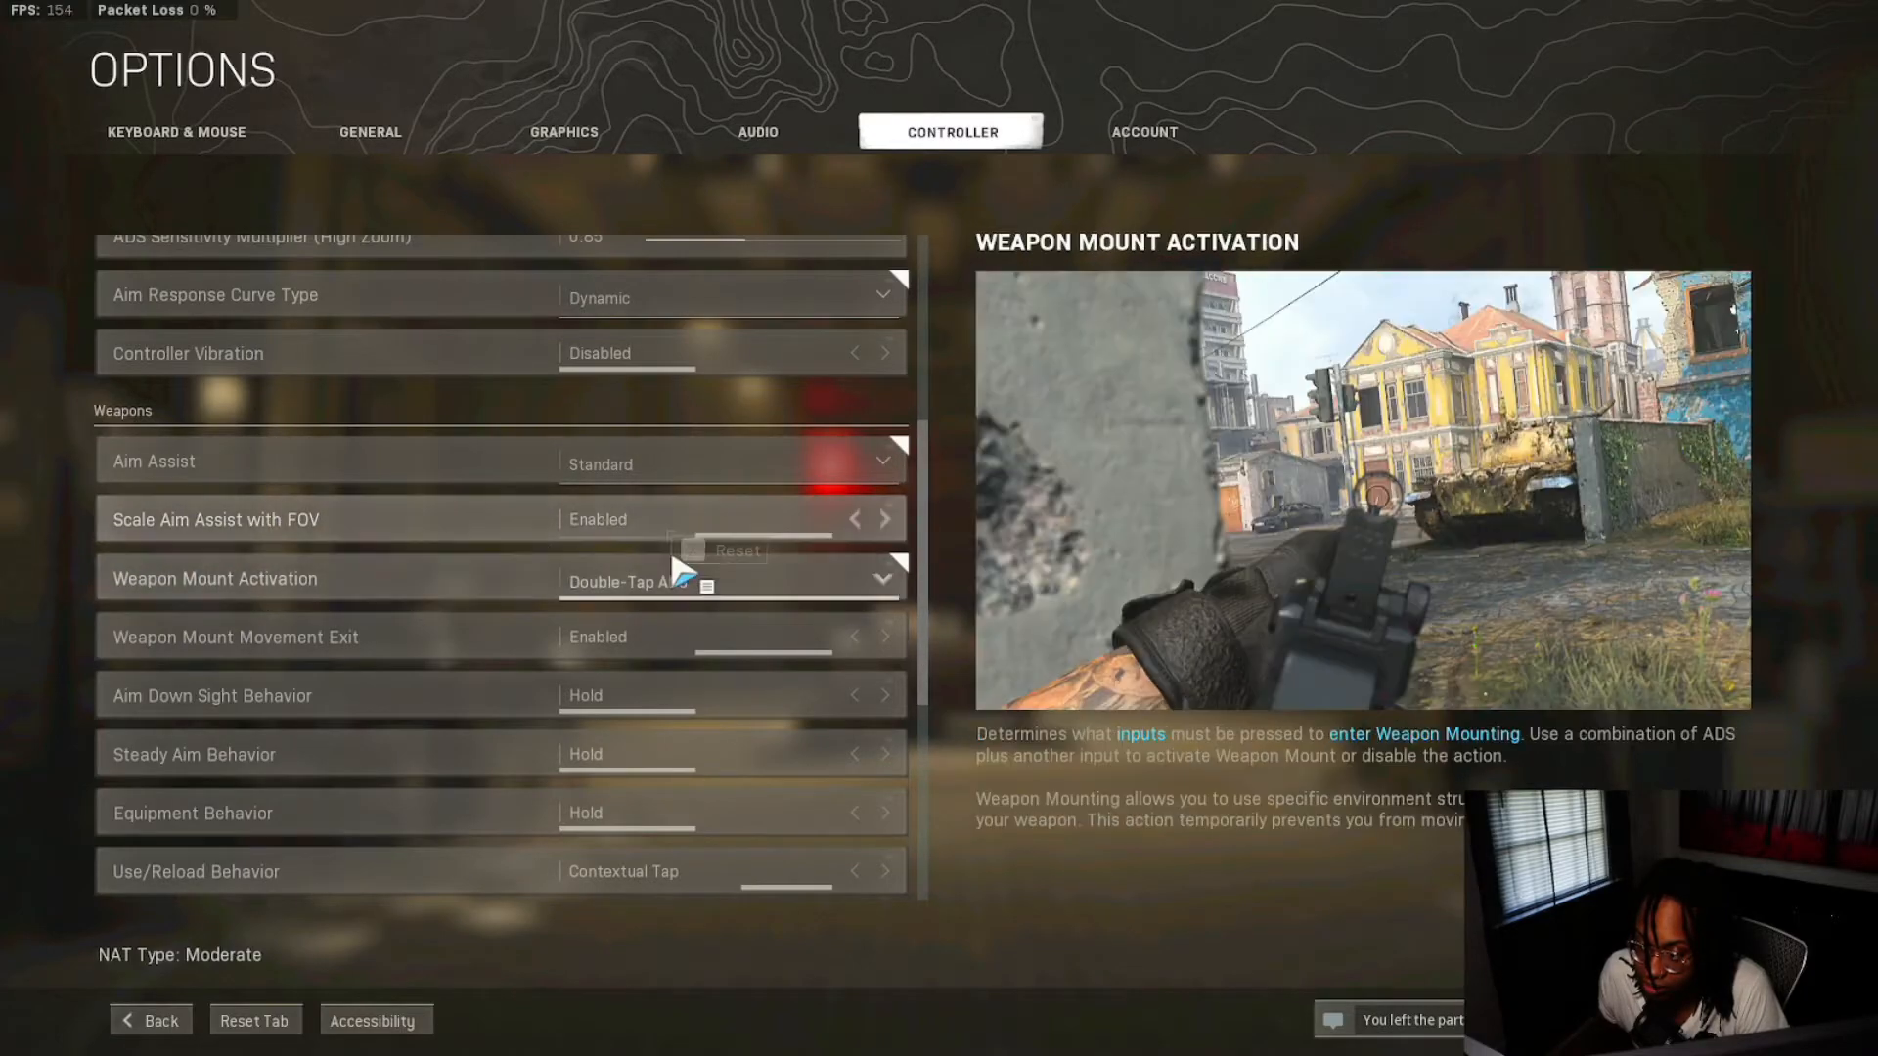
{"action": "mouse_move", "coordinate": [616, 590]}
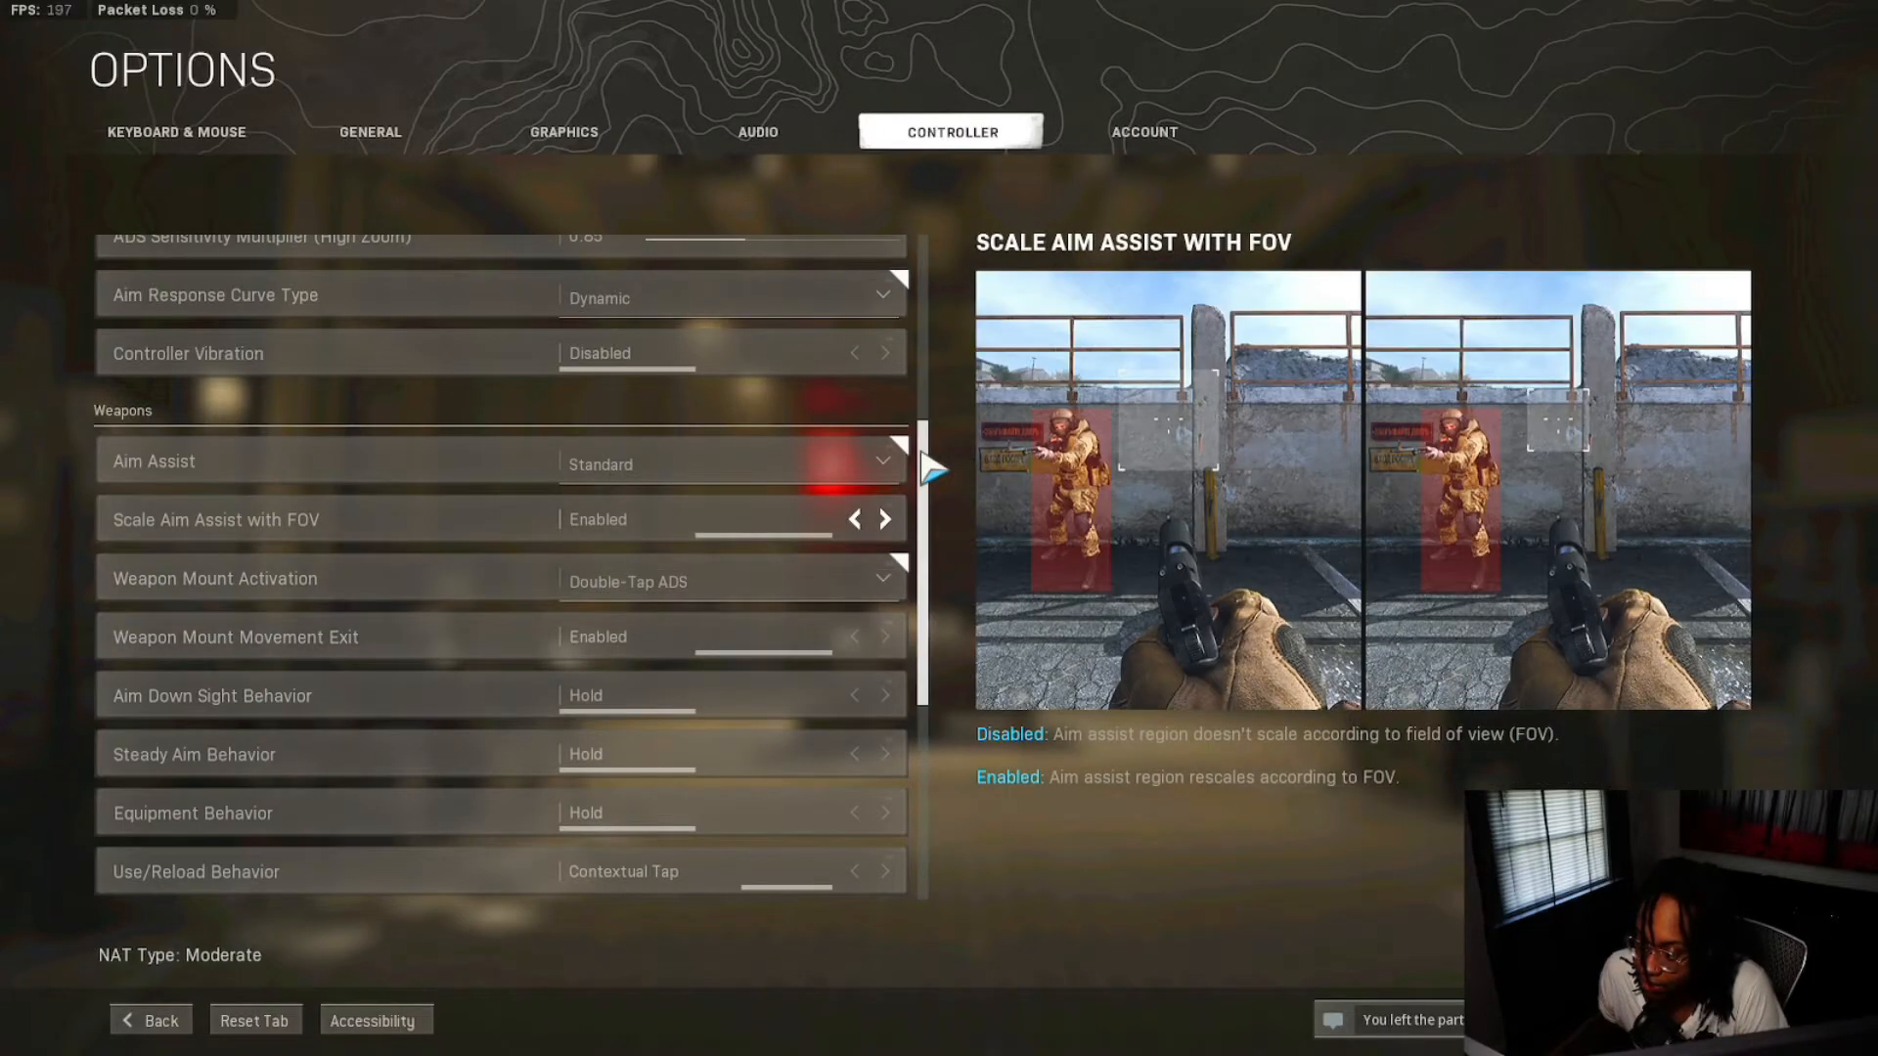
- Review Controller Weapons and Movement settings including Aim Assist Standard, then move to Keyboard & Mouse
{"action": "scroll", "scroll_direction": "down", "scroll_amount": 3}
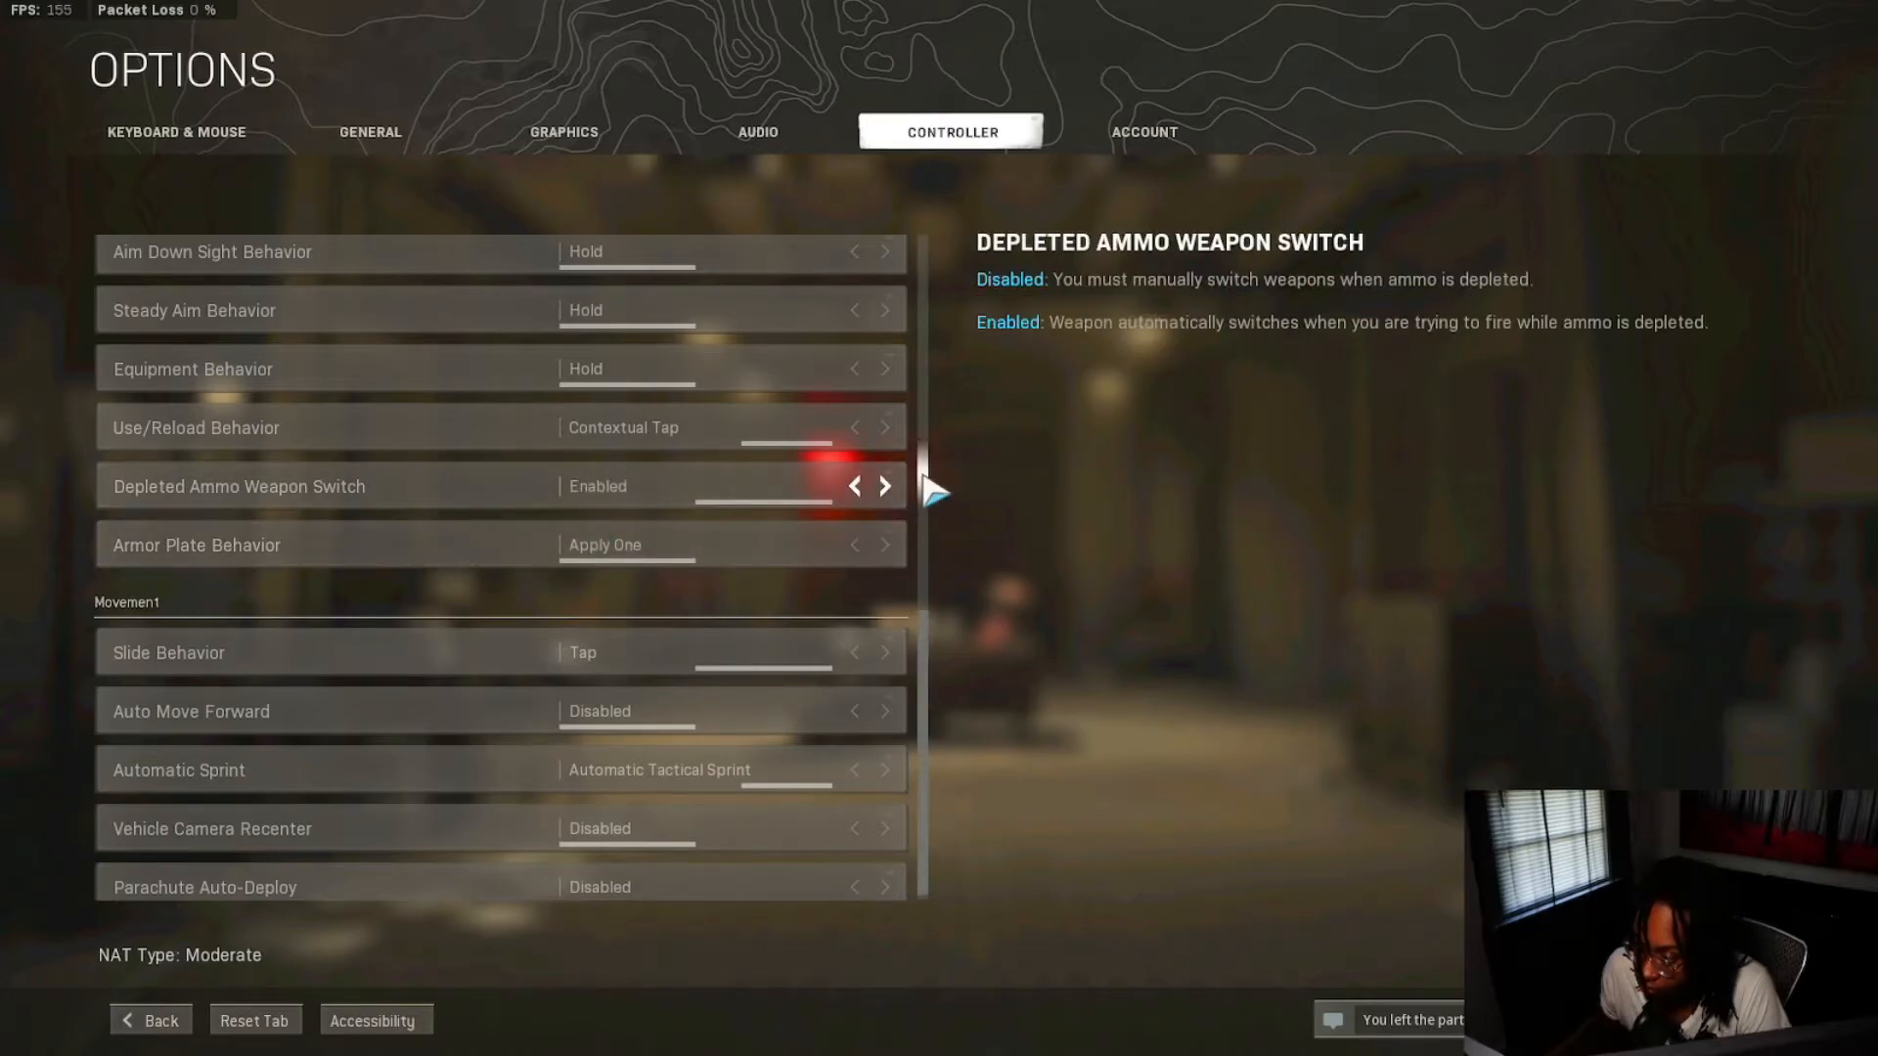
{"action": "scroll", "scroll_direction": "up", "scroll_amount": 3}
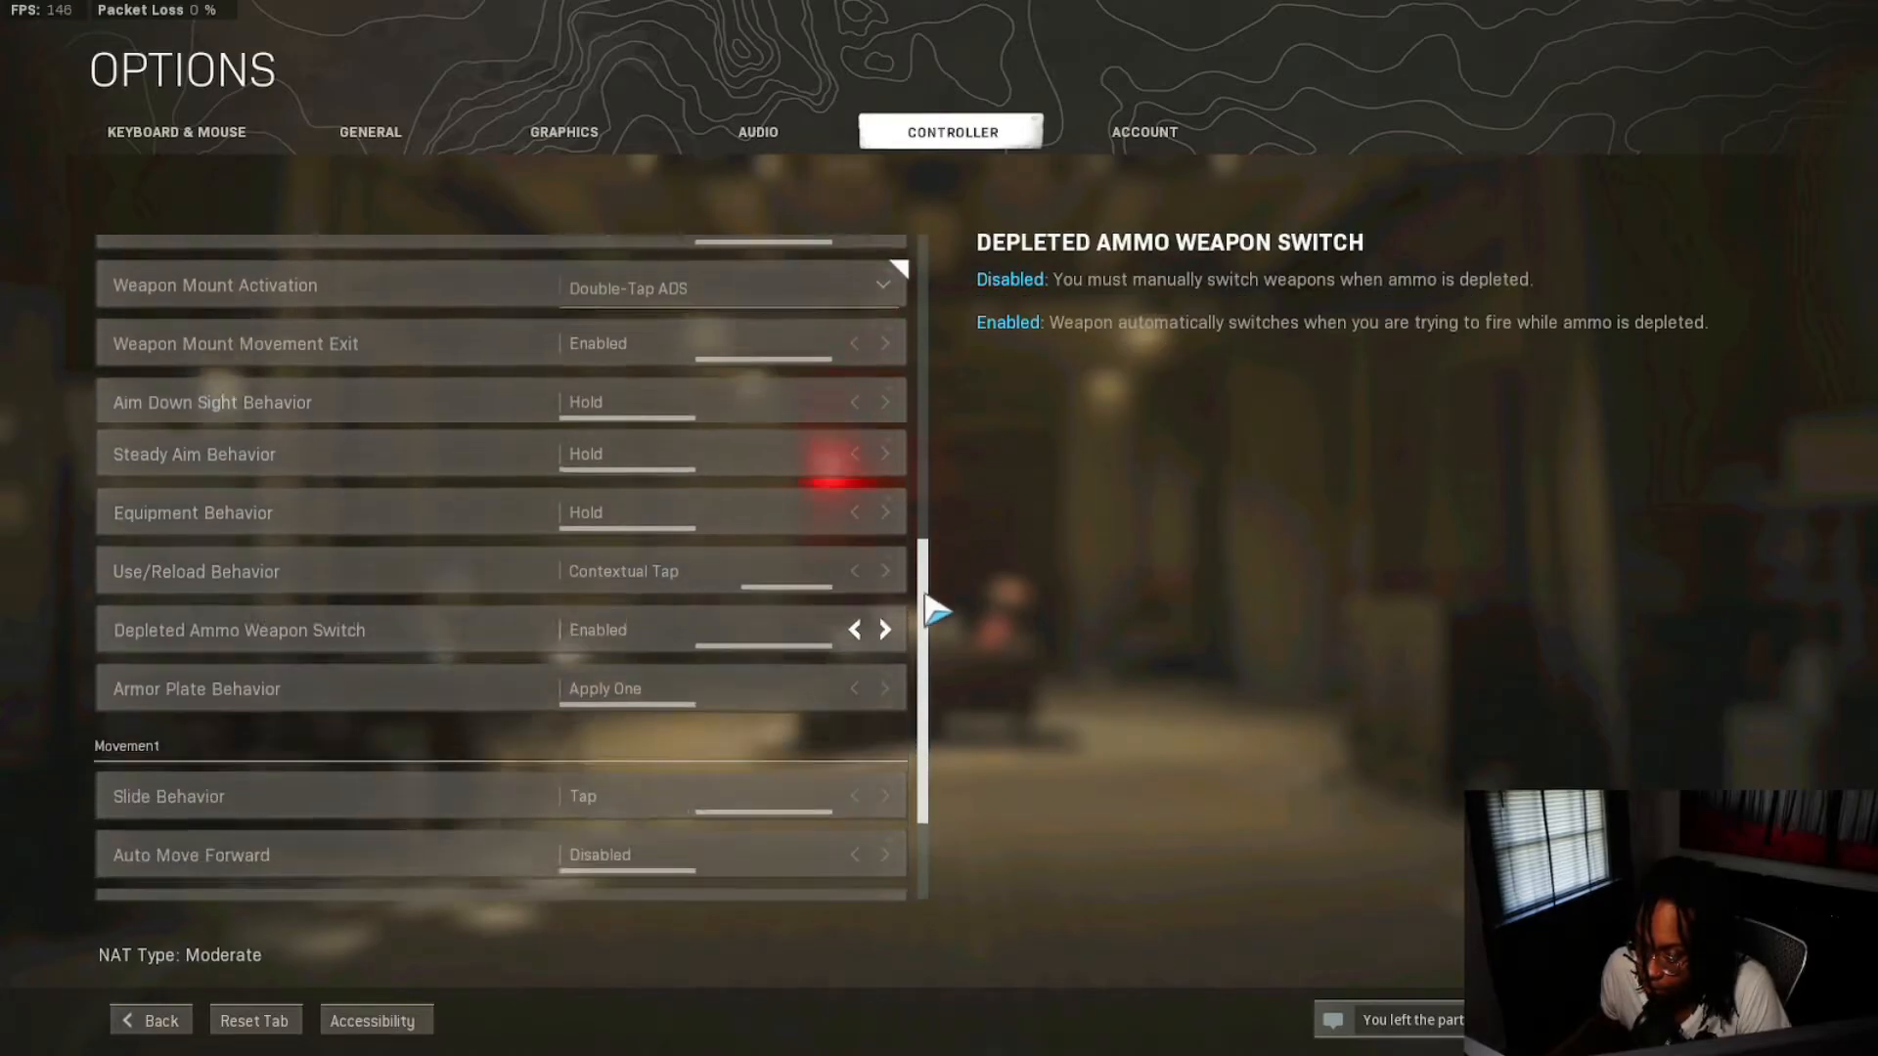
{"action": "scroll", "scroll_direction": "down", "scroll_amount": 3}
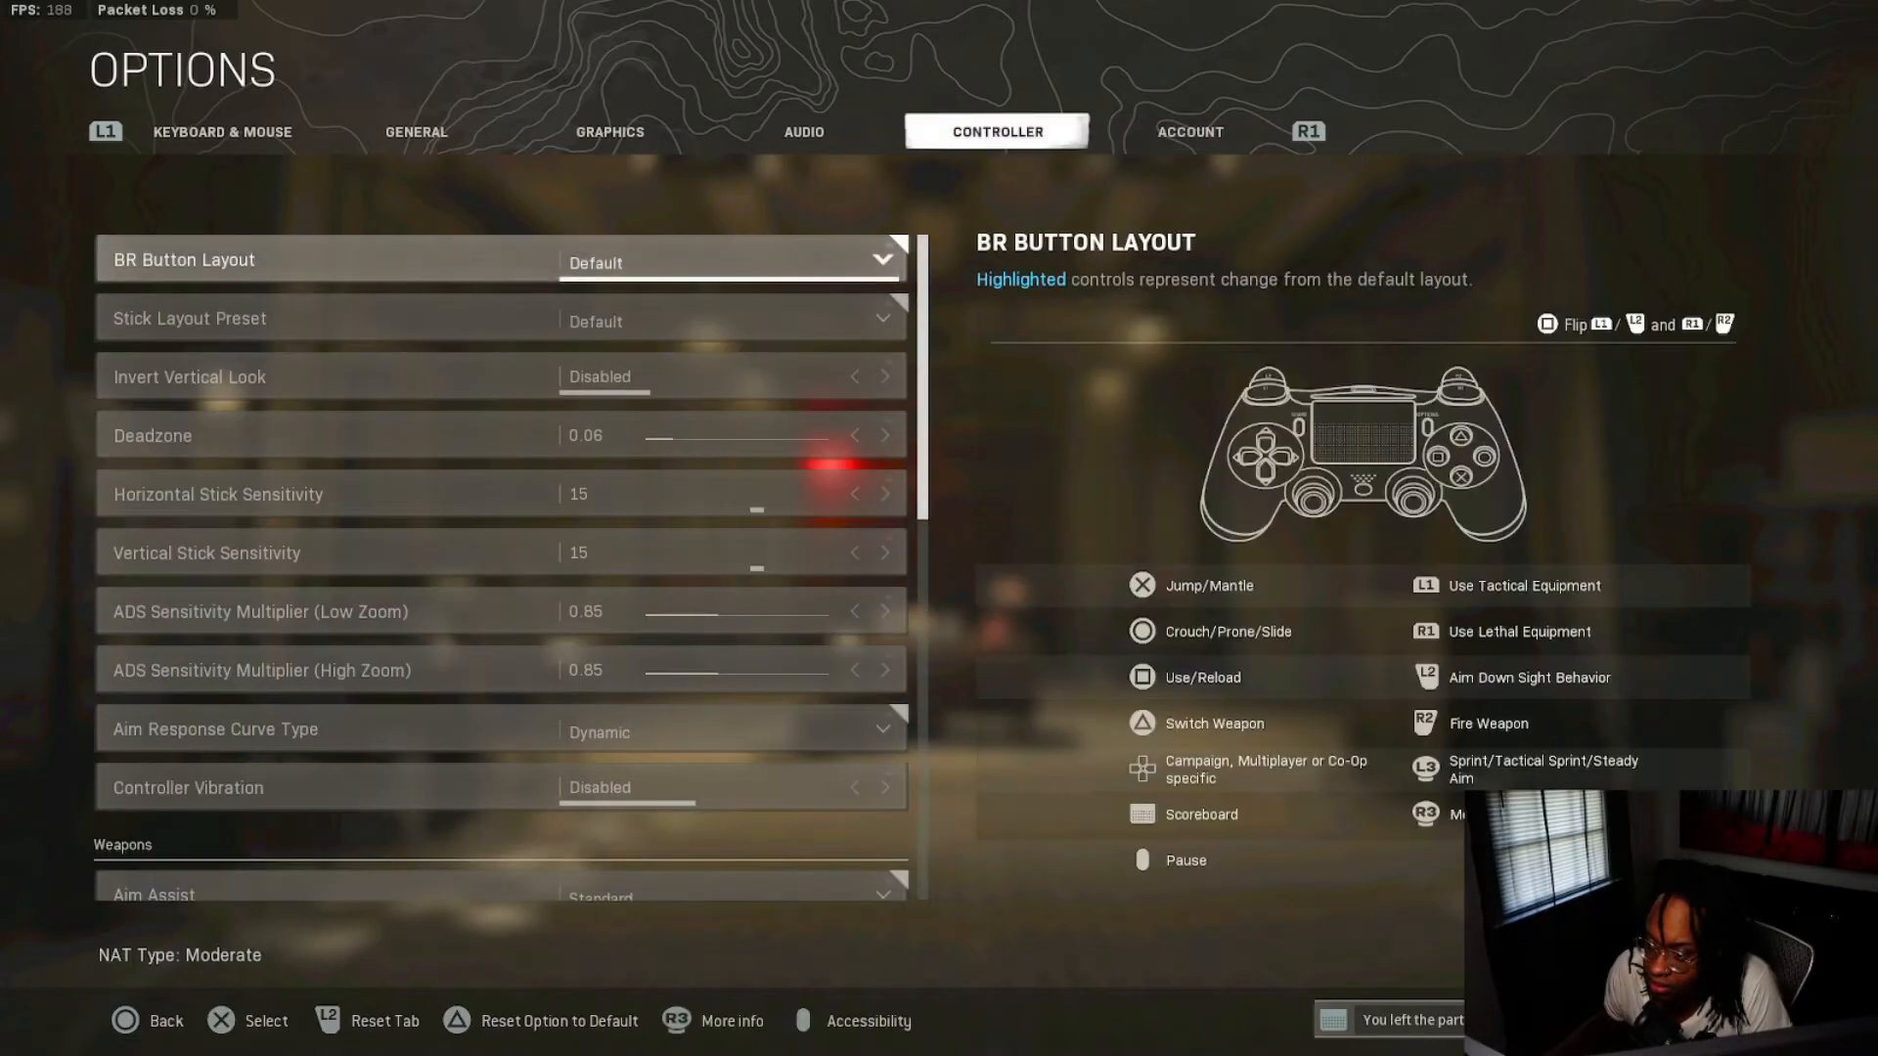
{"action": "left_click", "coordinate": [221, 131]}
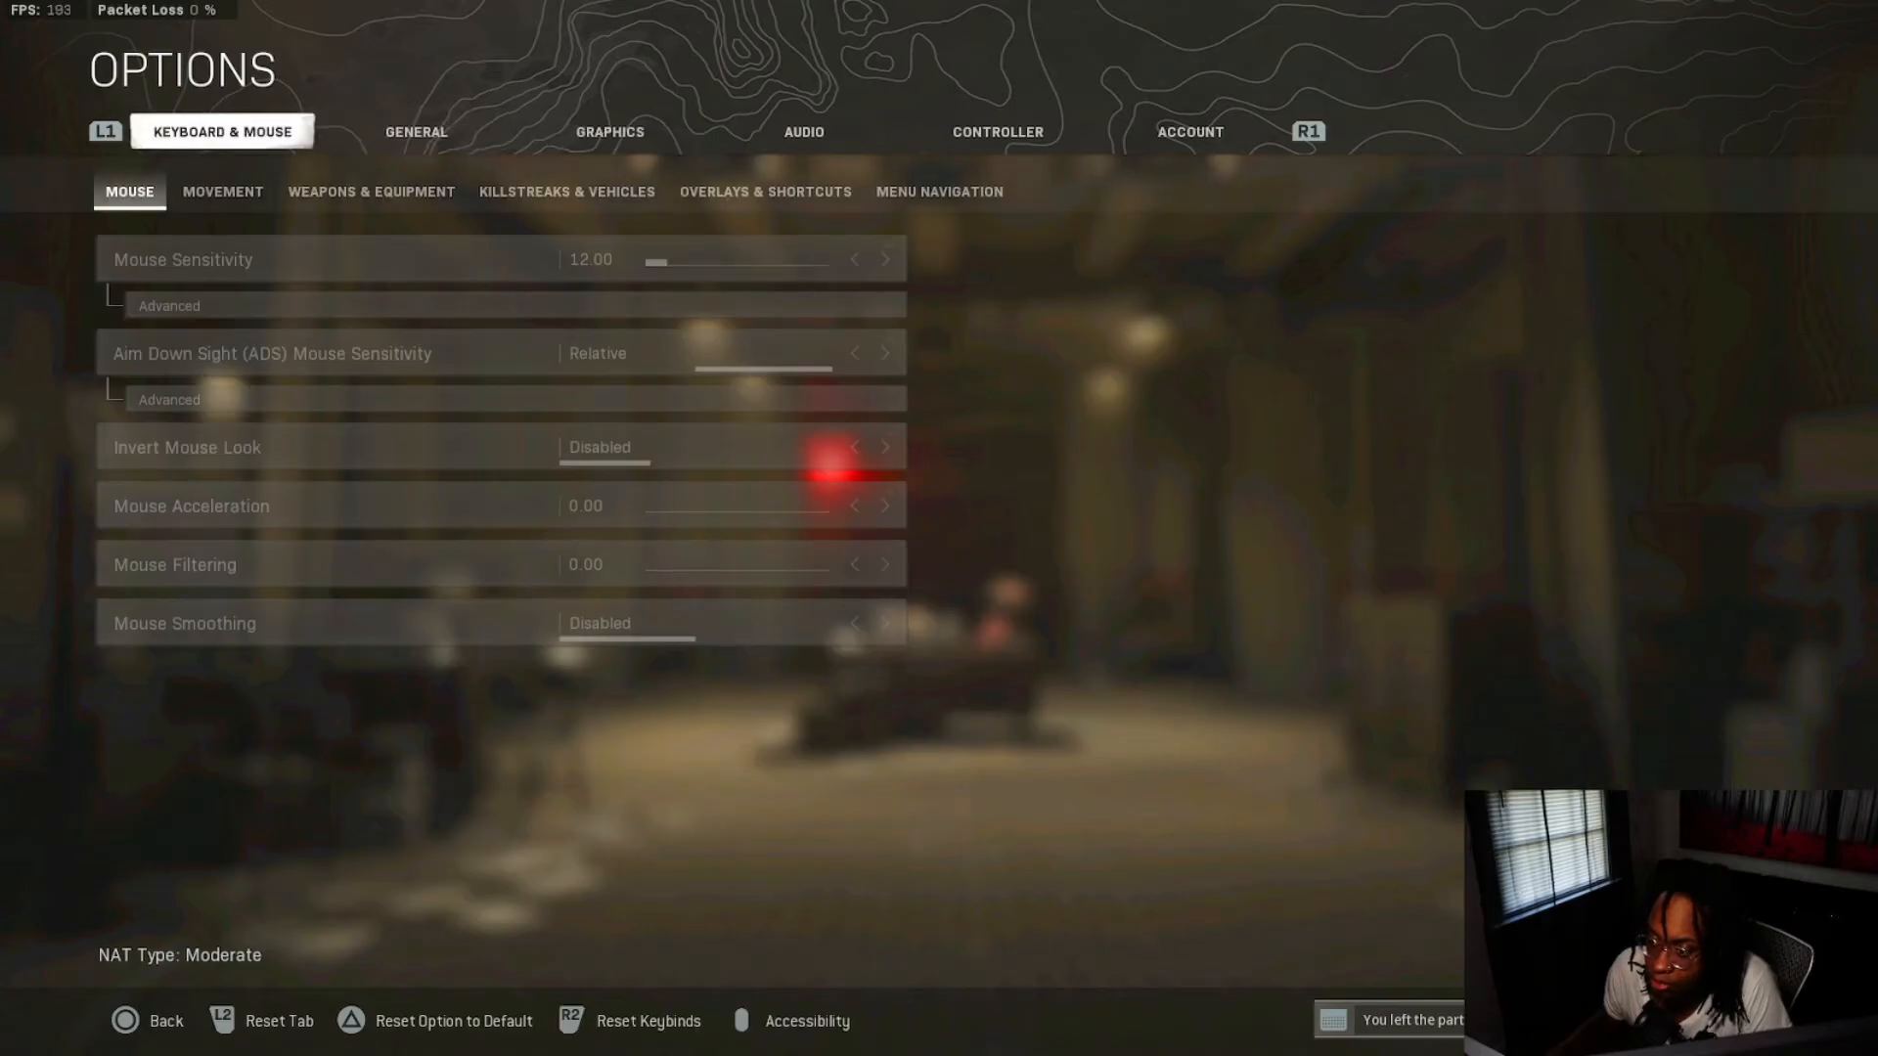
- View the KRIG WZ attachments, back out to Edit Loadouts and return to the main Play screen
{"action": "left_click", "coordinate": [415, 131]}
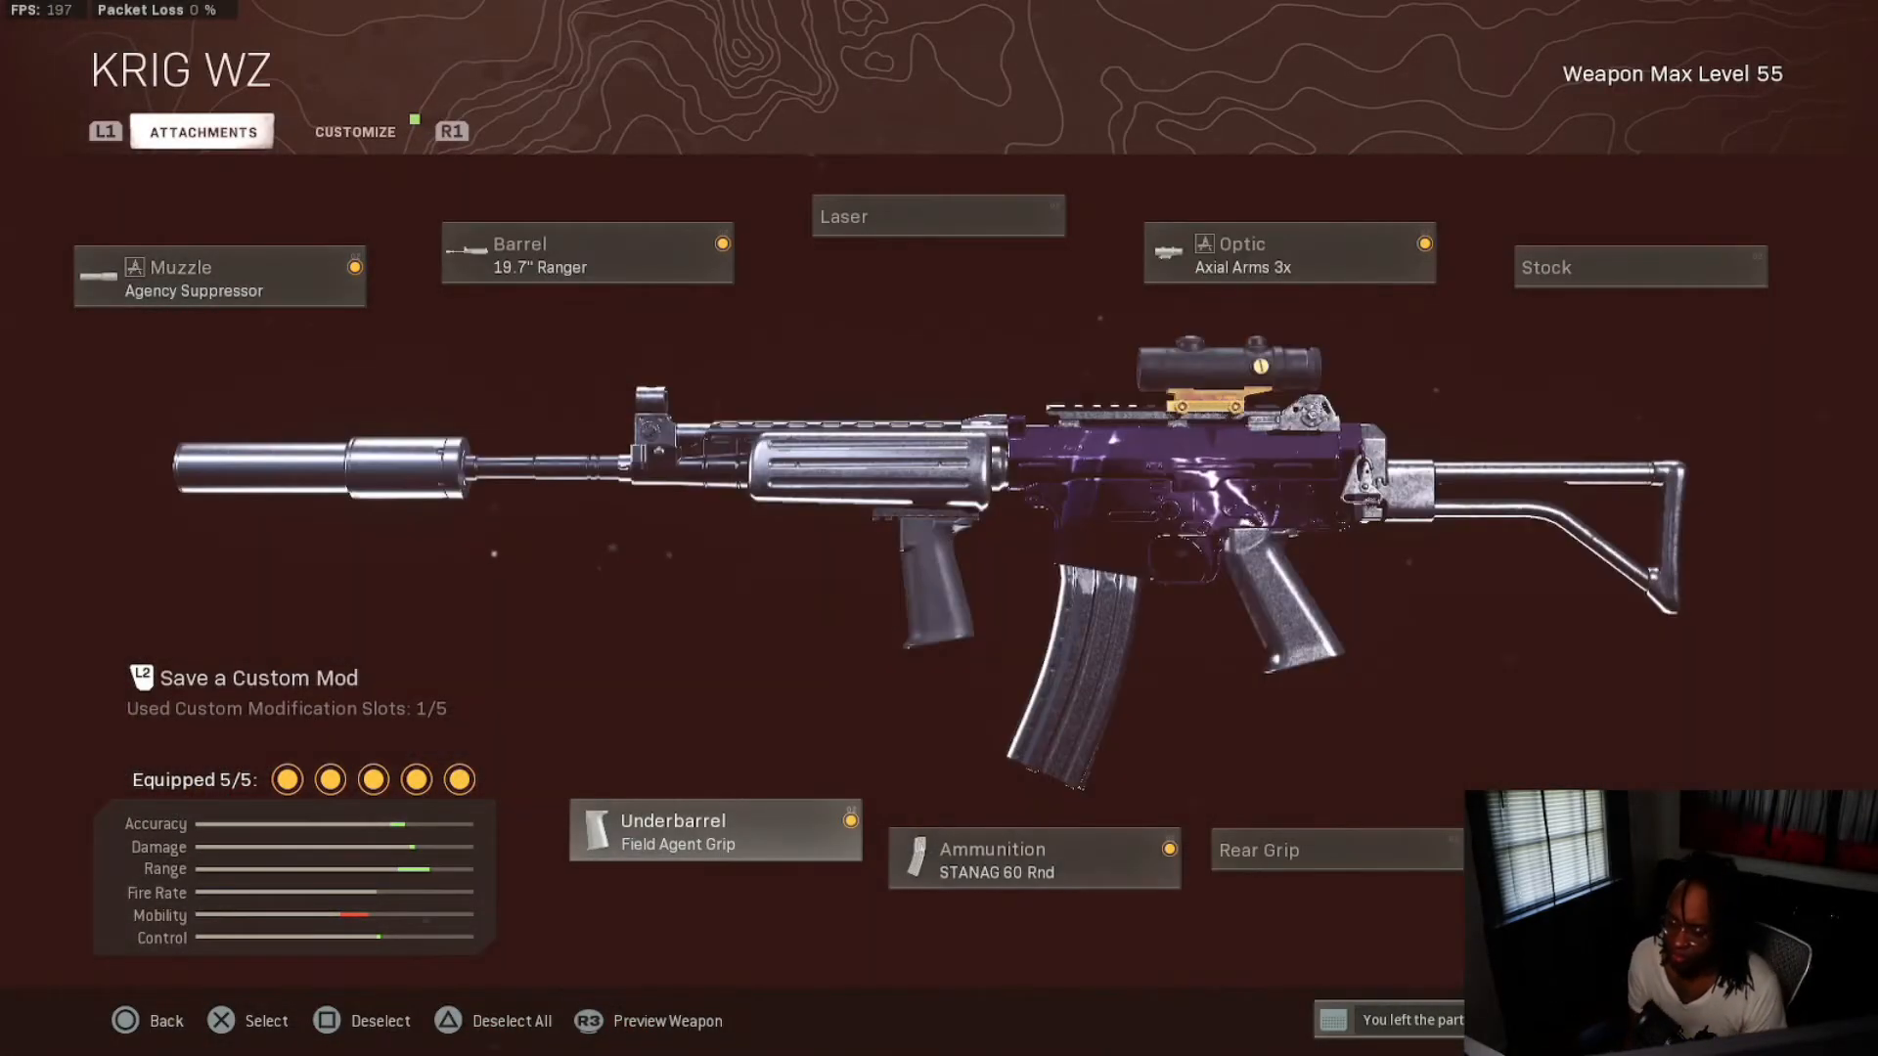
{"action": "left_click", "coordinate": [147, 1021]}
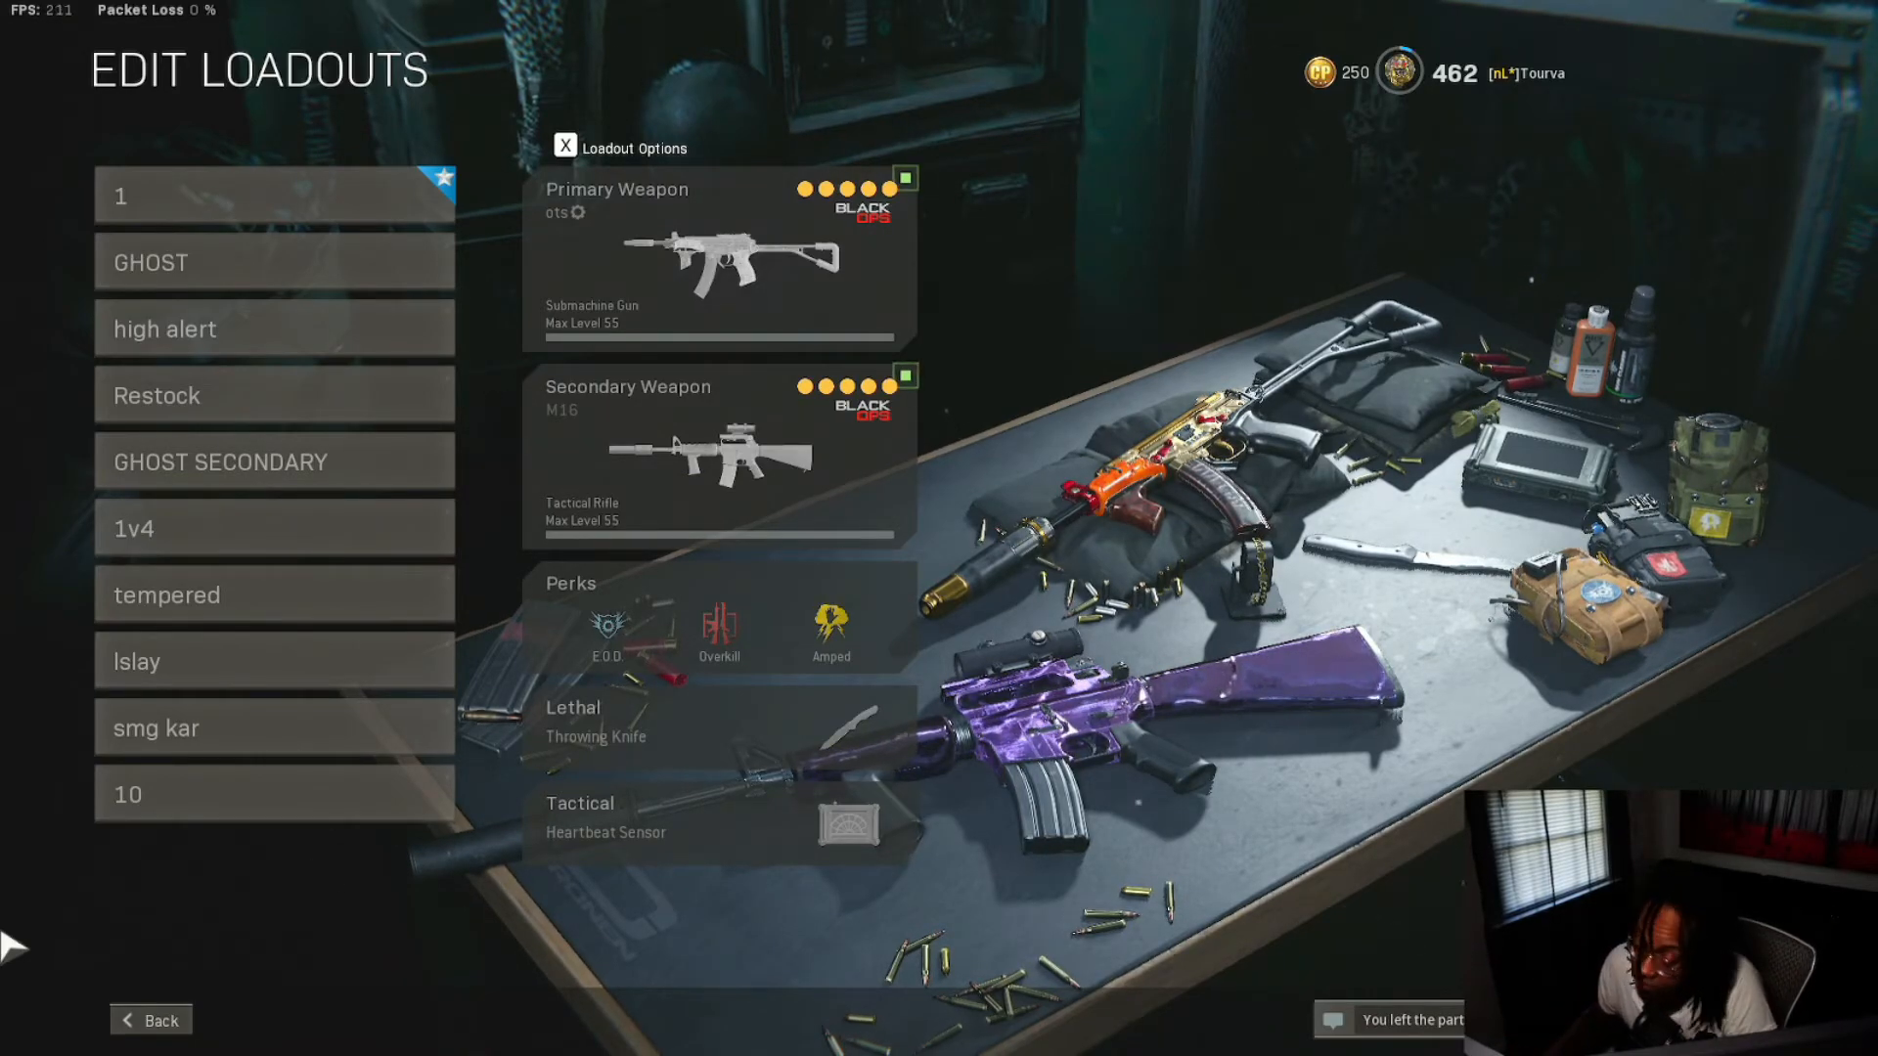
{"action": "left_click", "coordinate": [150, 1019]}
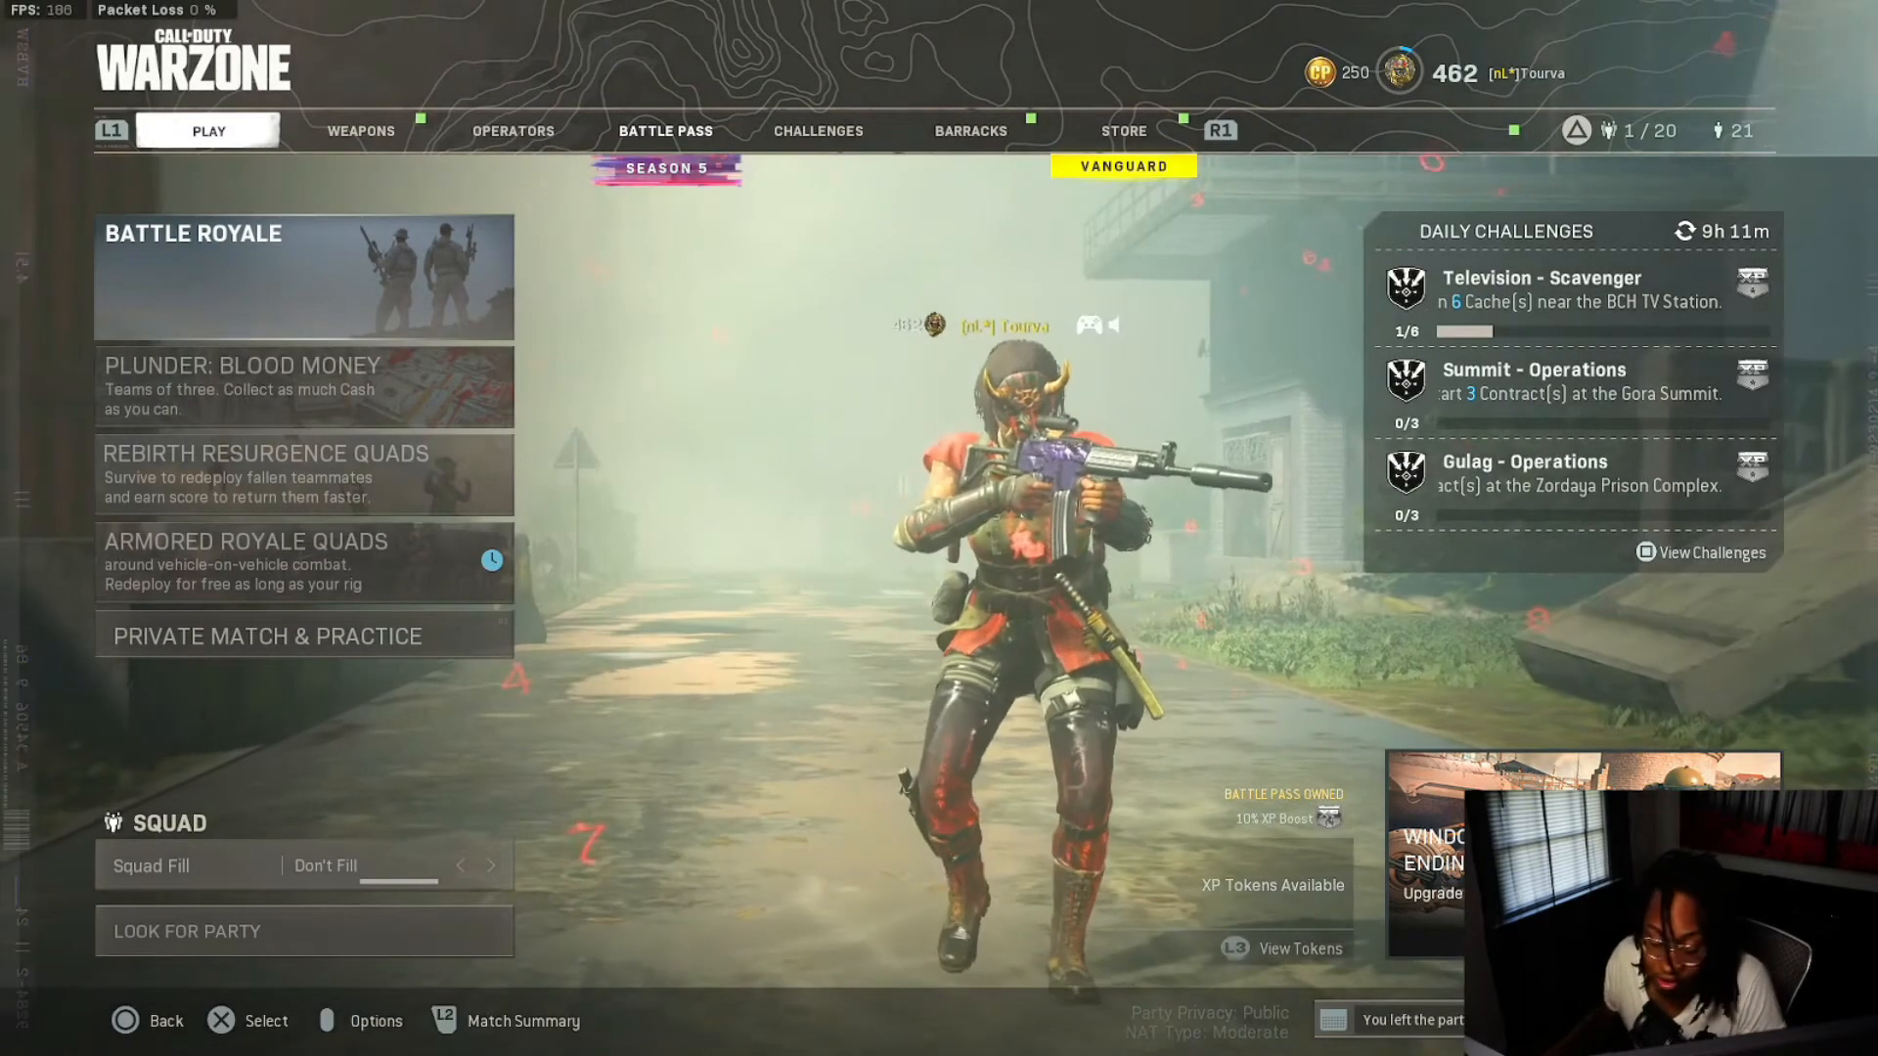
- View loadout 1 with the KRIG WZ primary and OTS secondary, then return to Keyboard & Mouse settings
{"action": "left_click", "coordinate": [360, 131]}
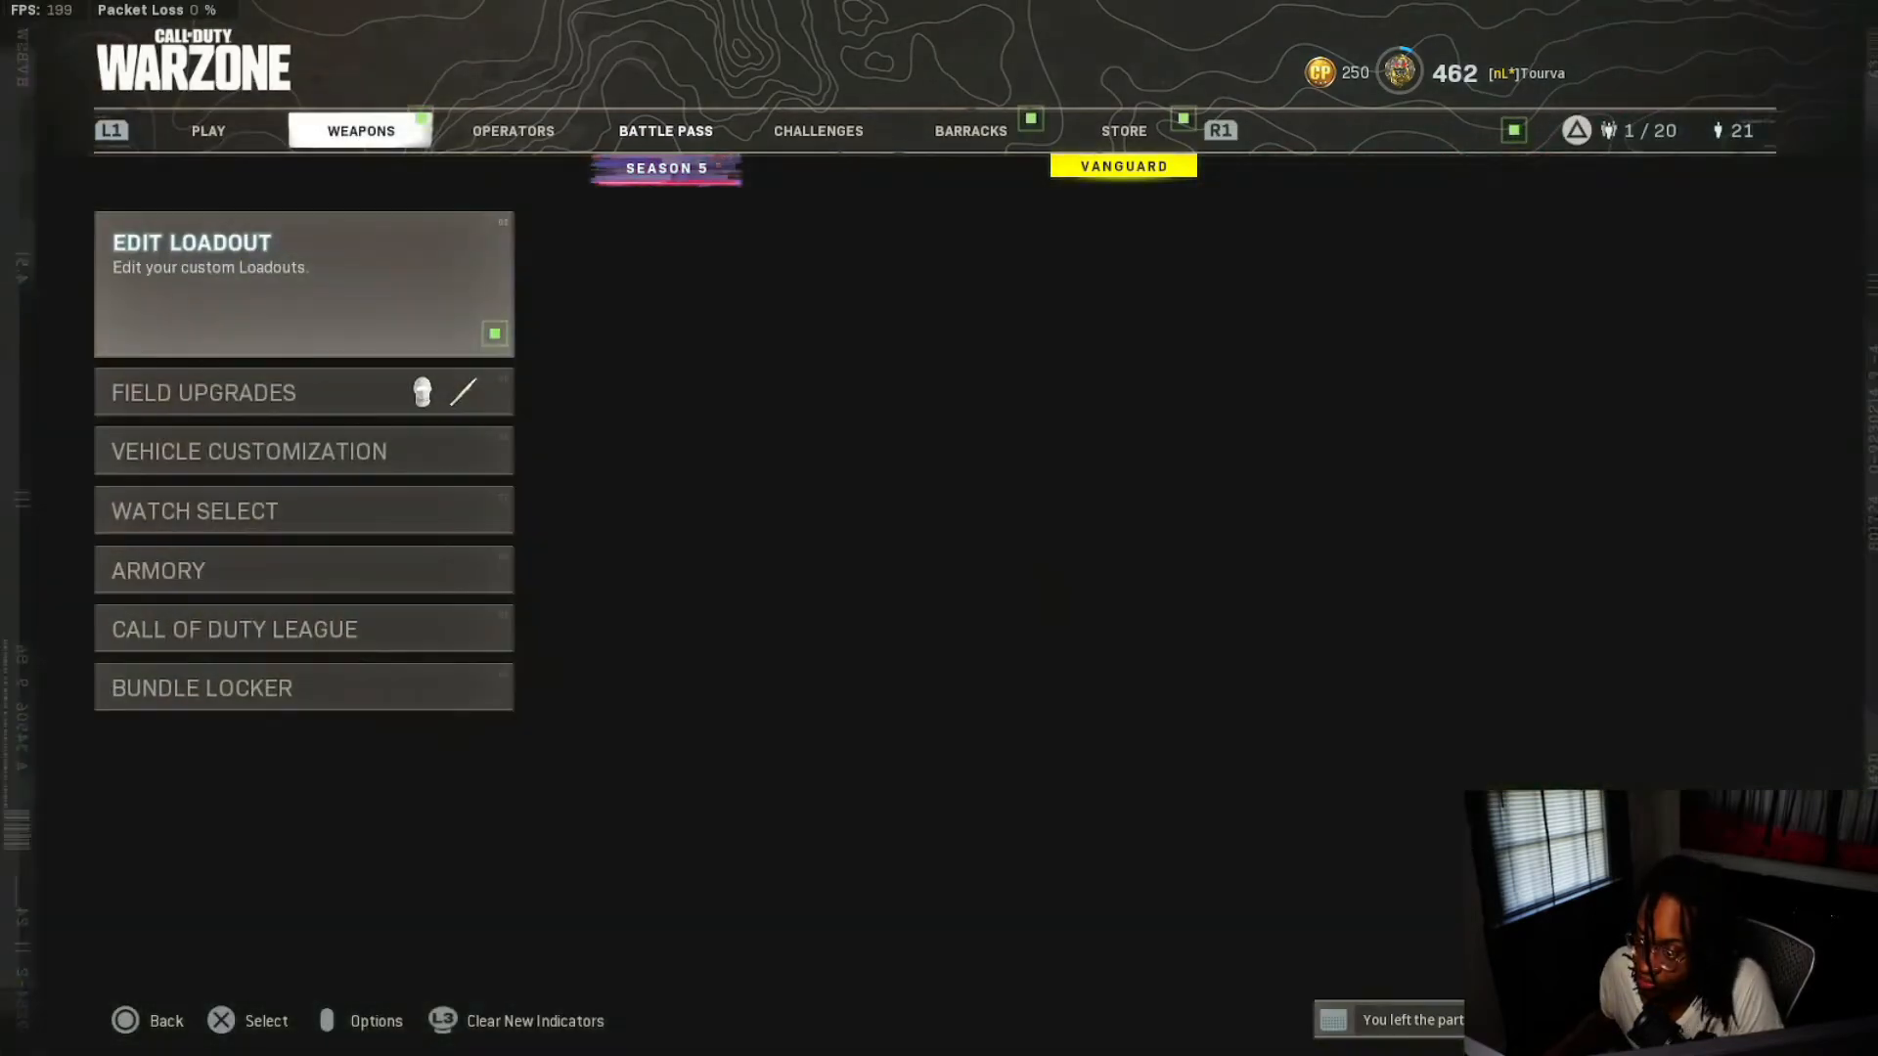
{"action": "left_click", "coordinate": [301, 283]}
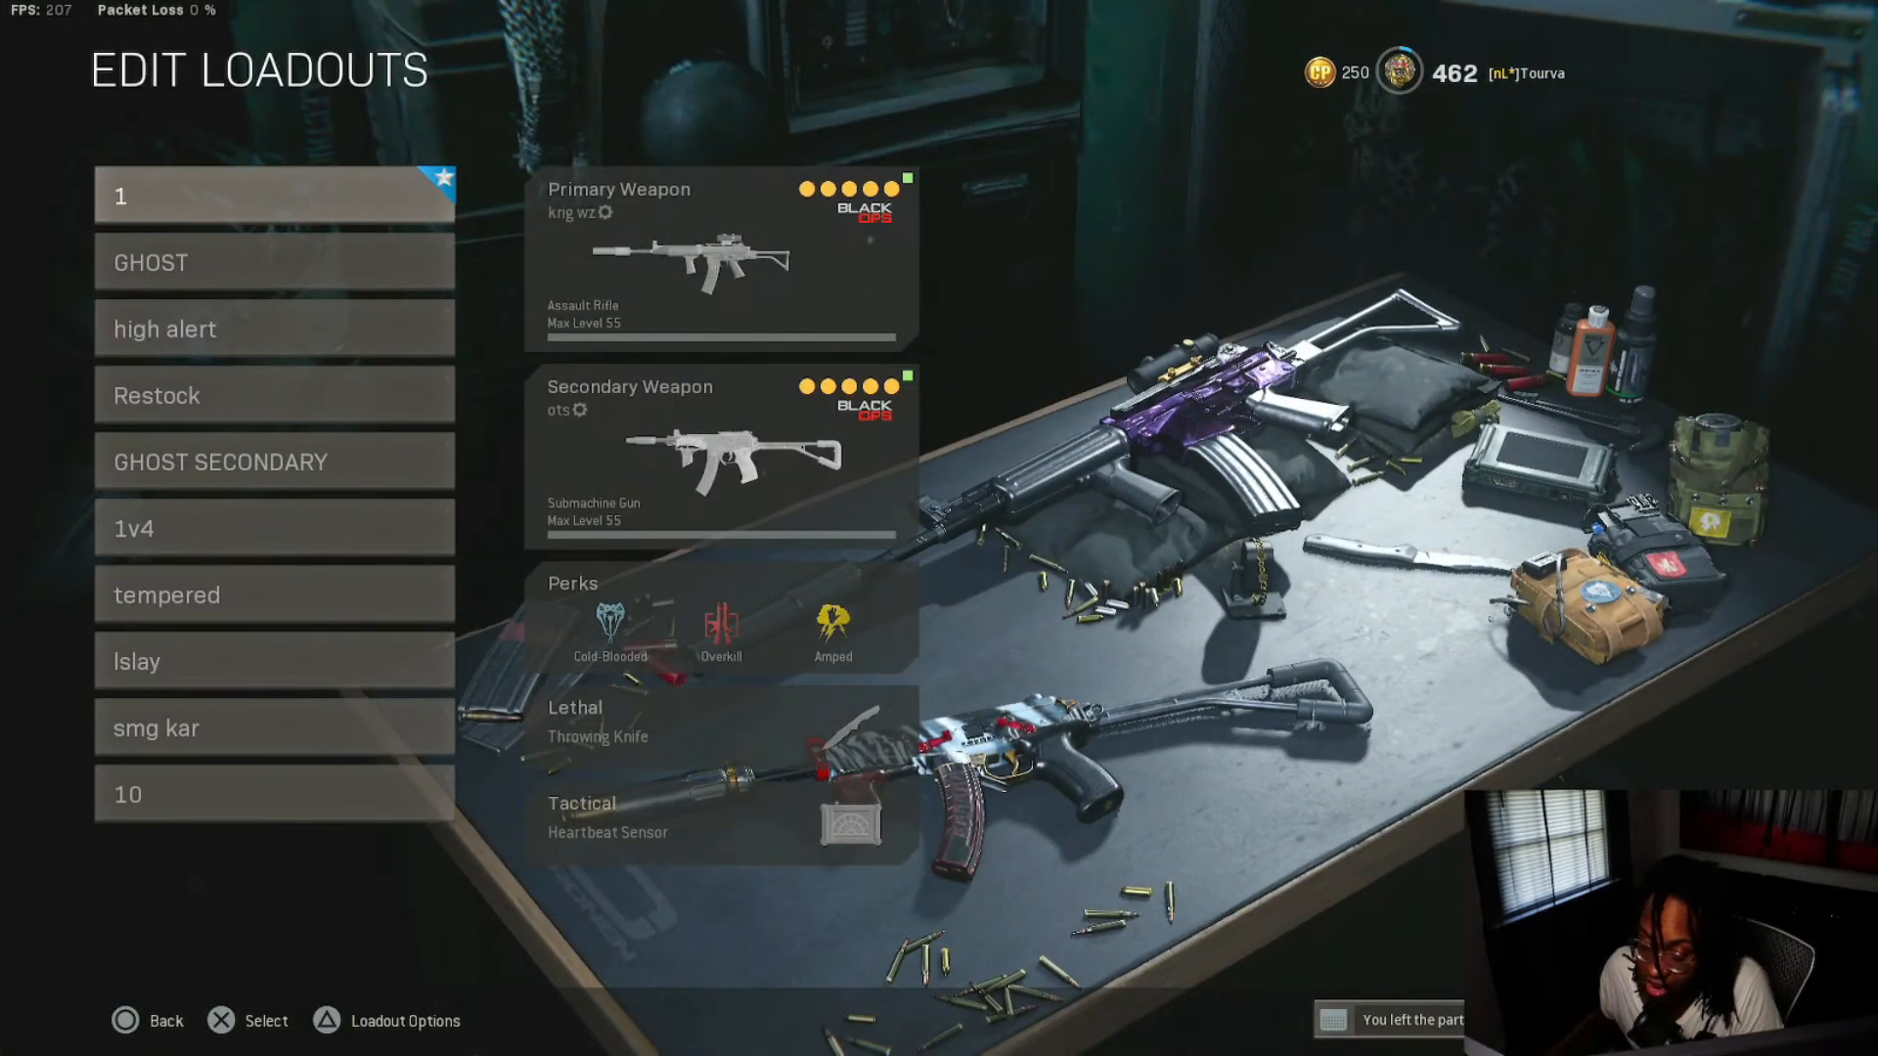
{"action": "left_click", "coordinate": [720, 252]}
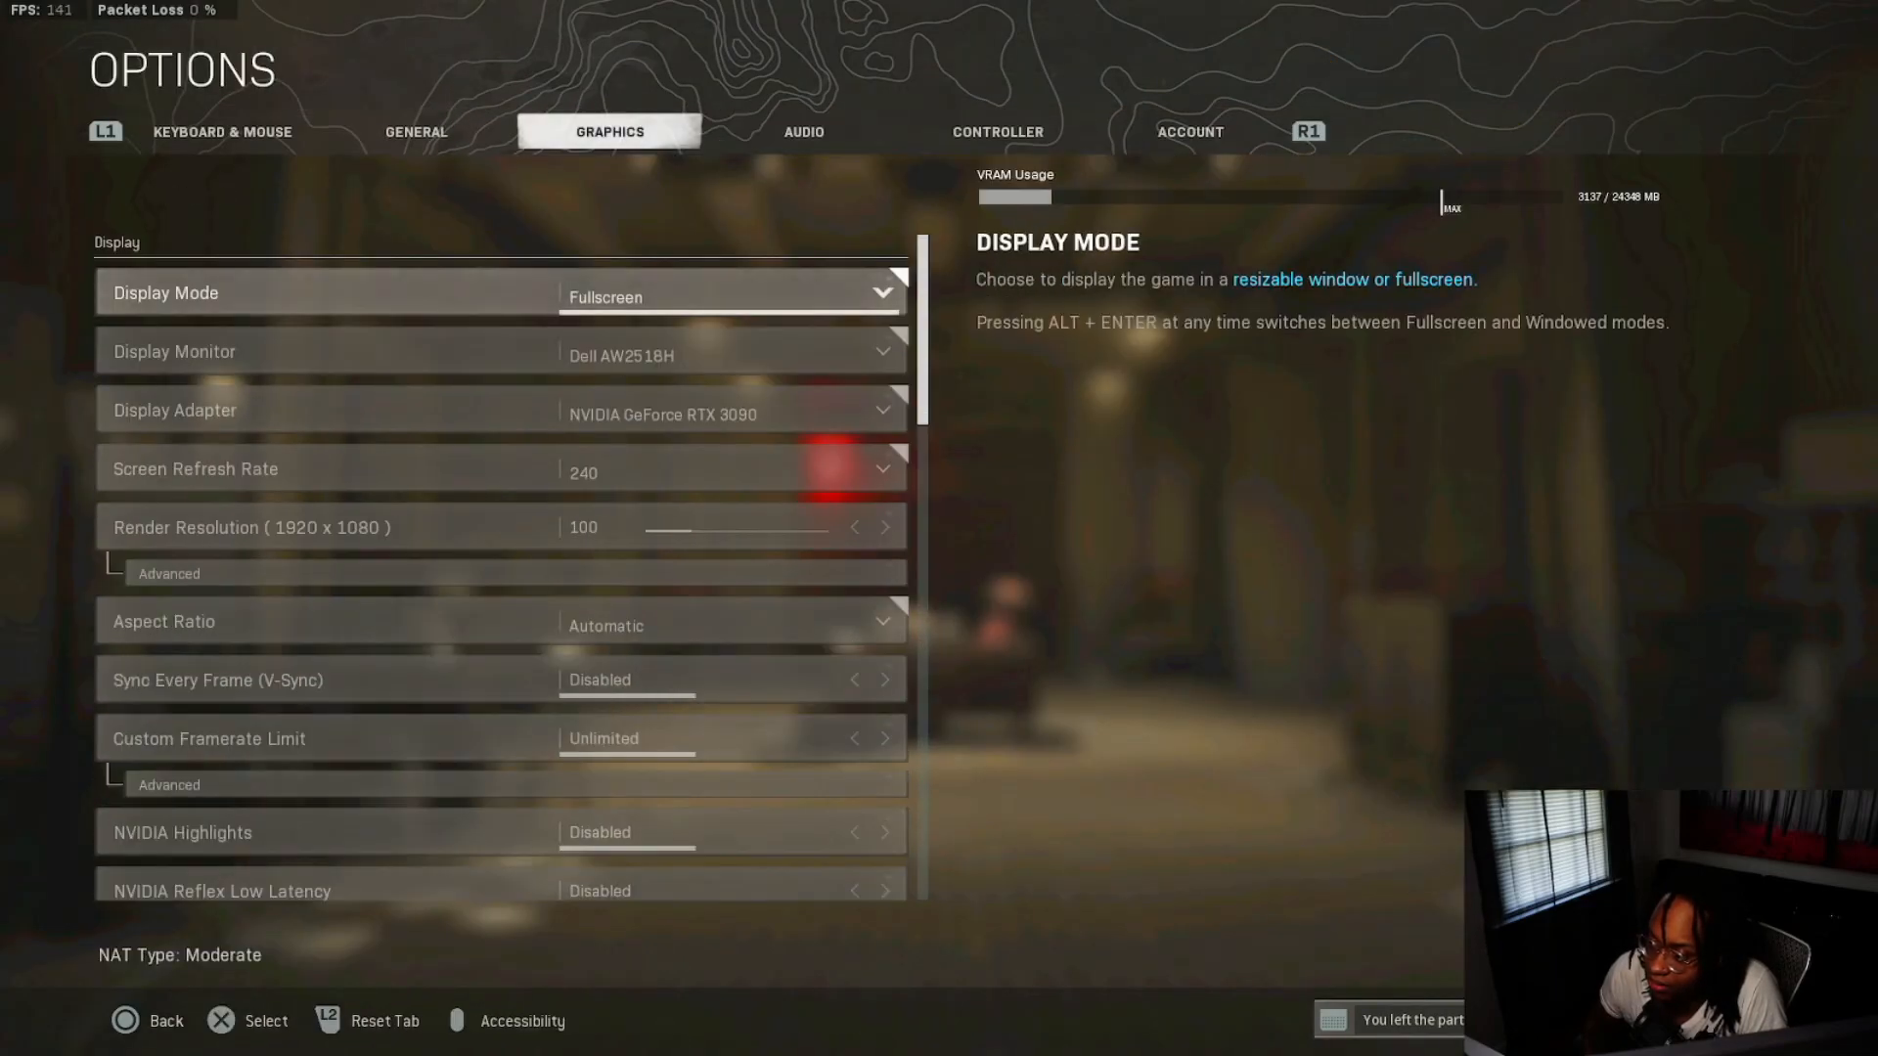
{"action": "left_click", "coordinate": [221, 131]}
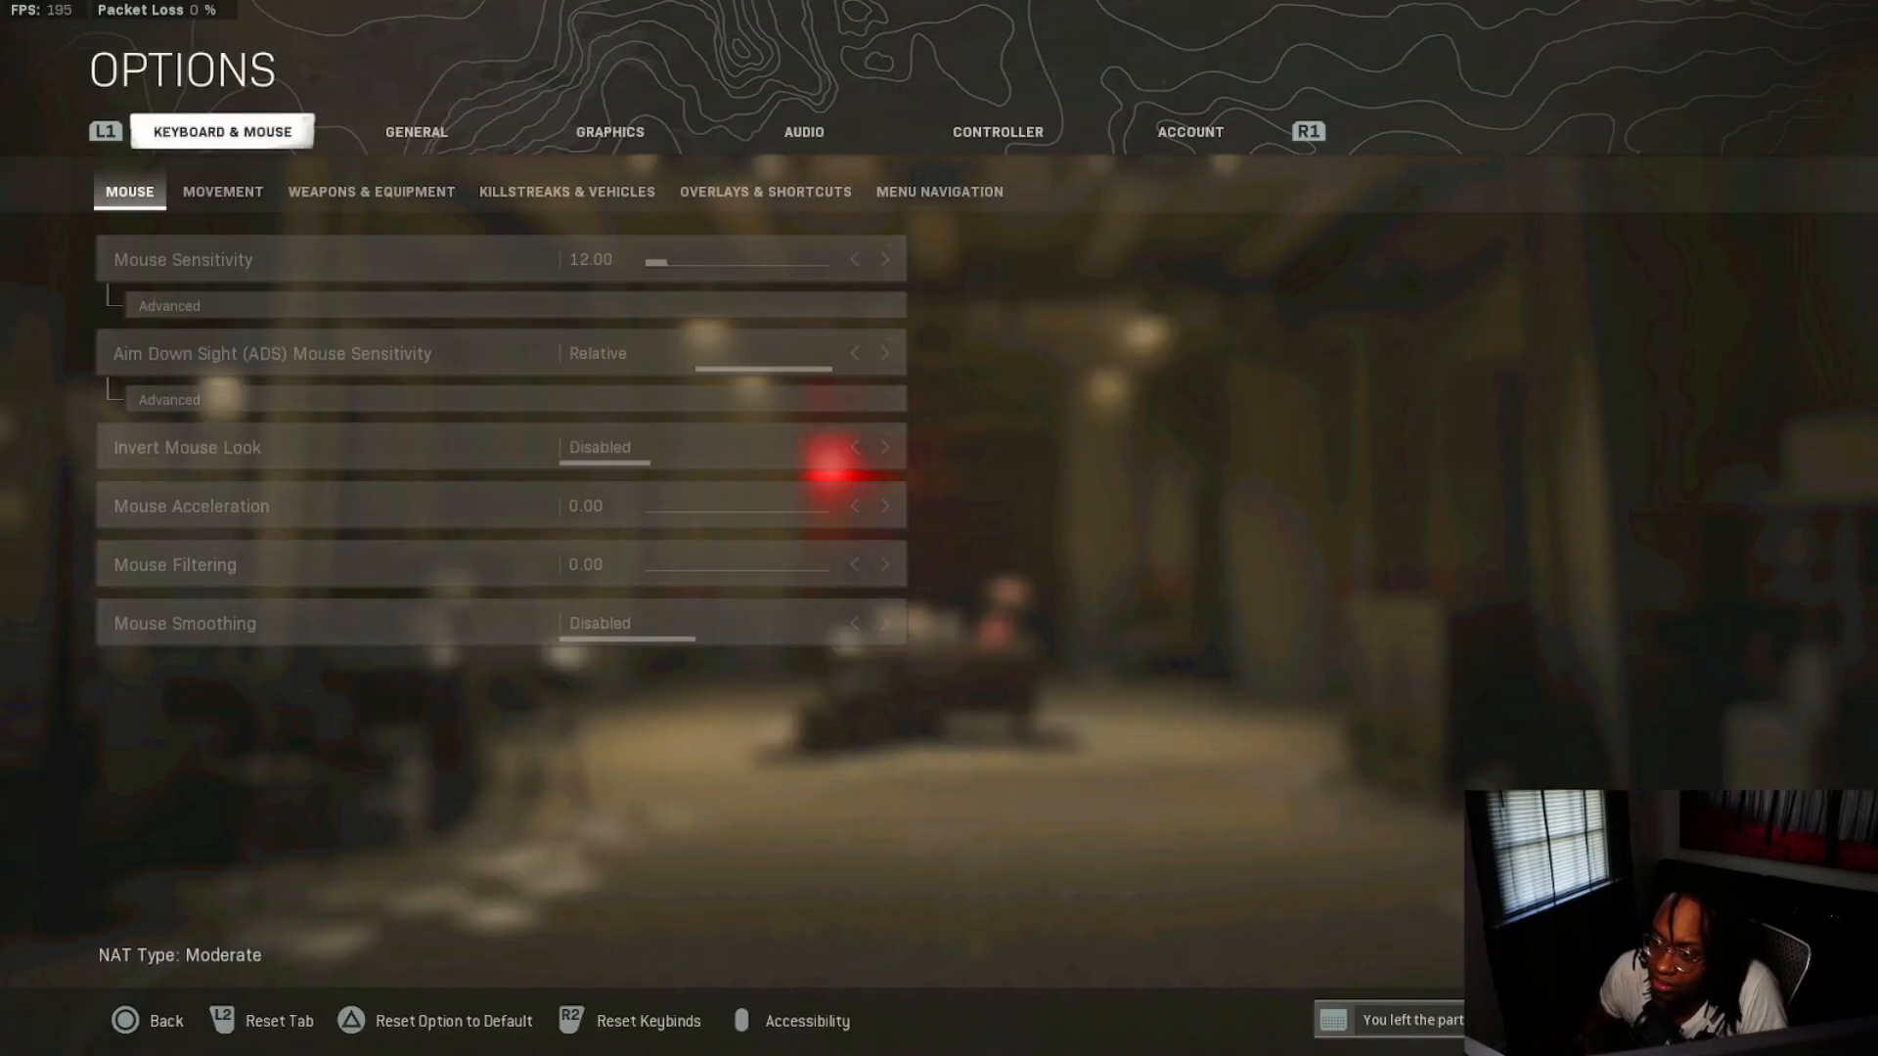